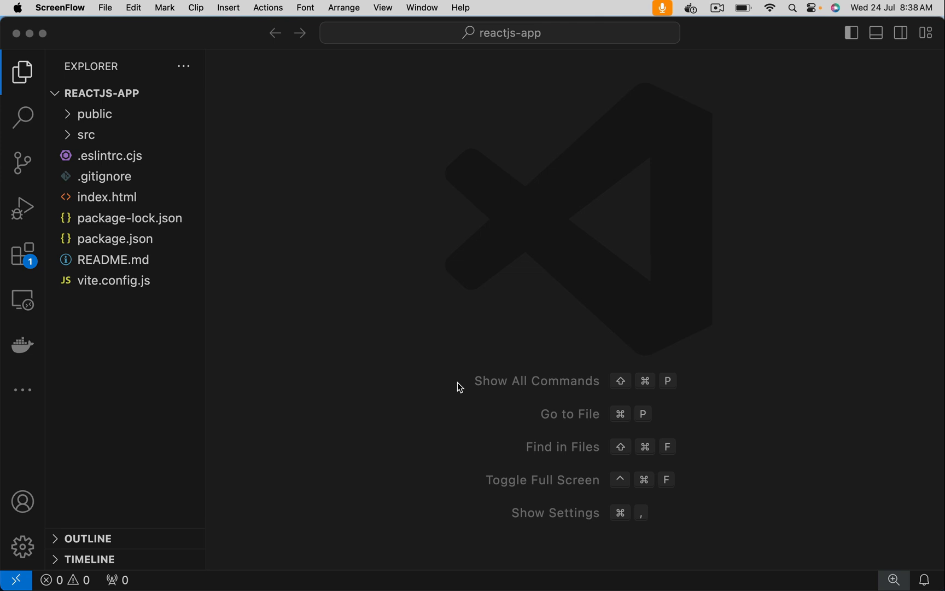
mouse_move(529, 339)
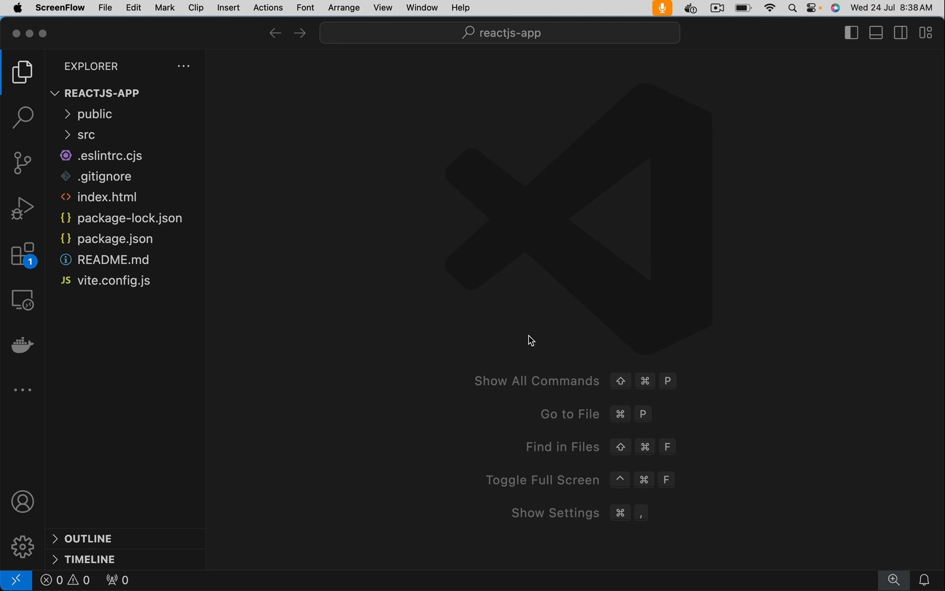
Open index.html from the reactjs-app Explorer so its "JHC Vedios" markup shows
click(107, 197)
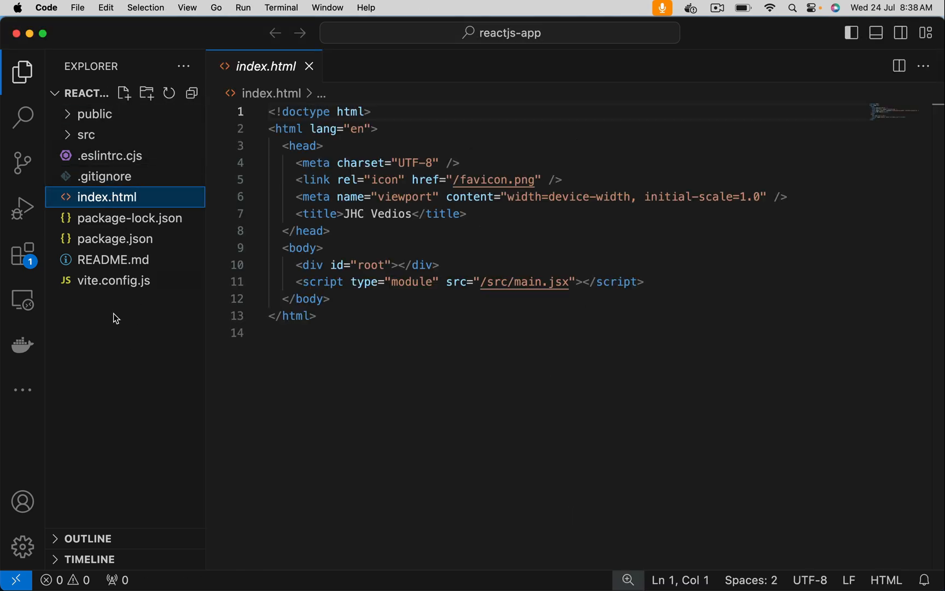
Create a Dockerfile starting with FROM node:18 AS build and WORKDIR /app
right_click(116, 317)
text(Dockerfile)
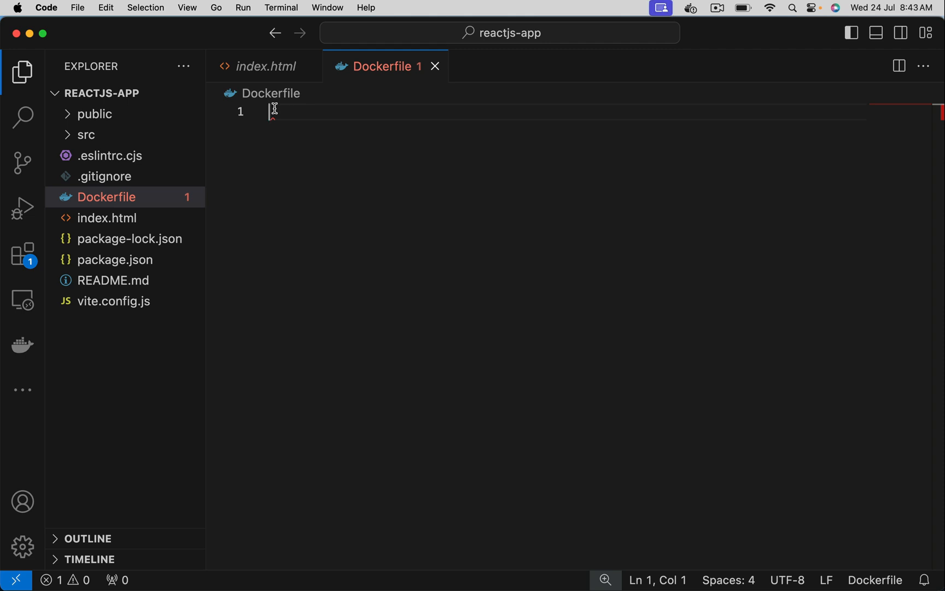
text(FROM)
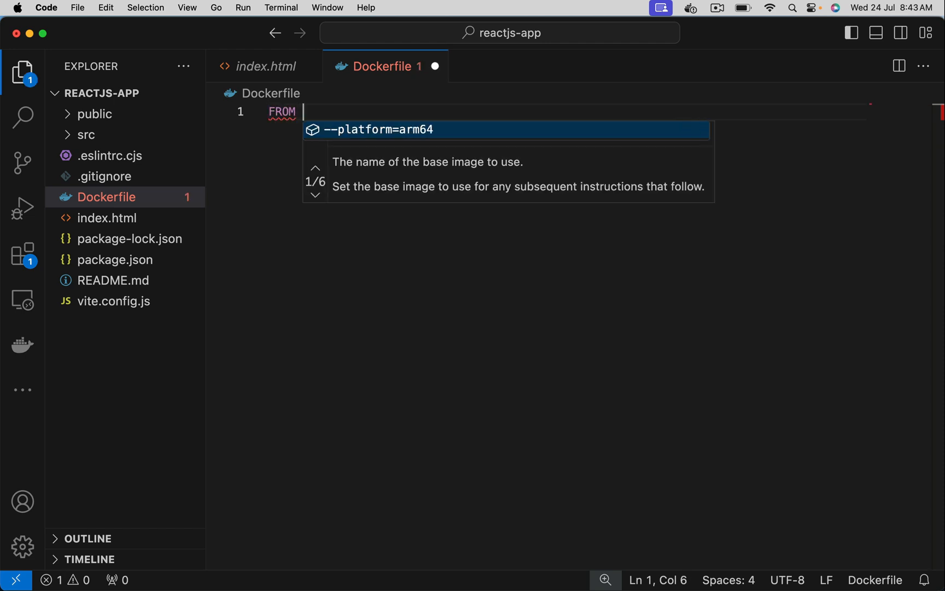
text(node:18 AS build)
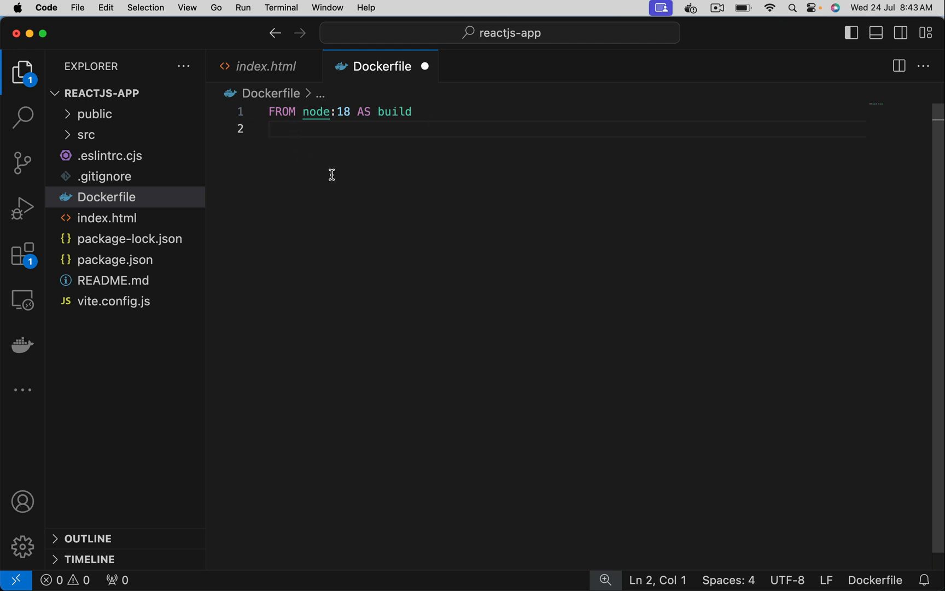
text(WORKDIR /app)
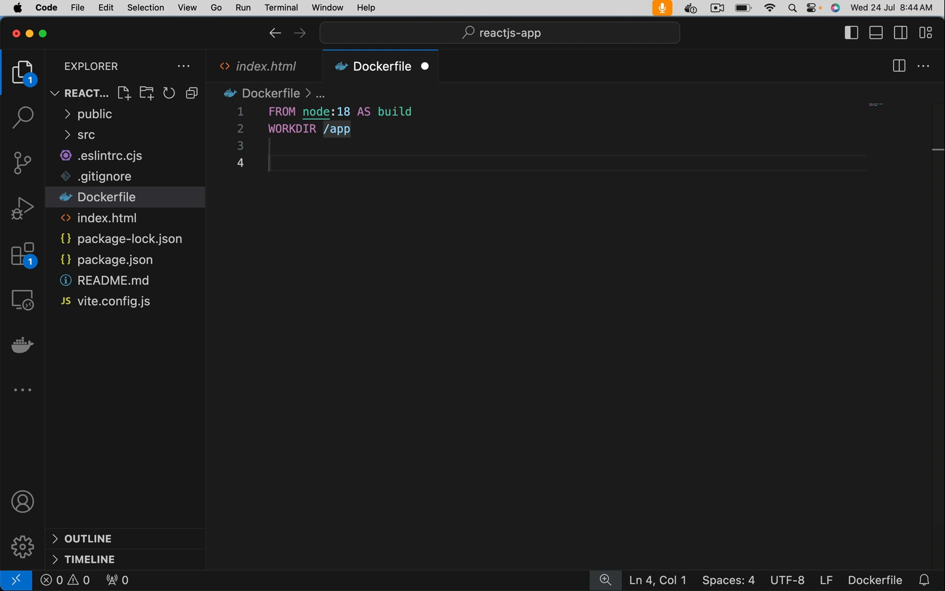
Add COPY package.json package-lock.json ./ to the build stage
text(COP)
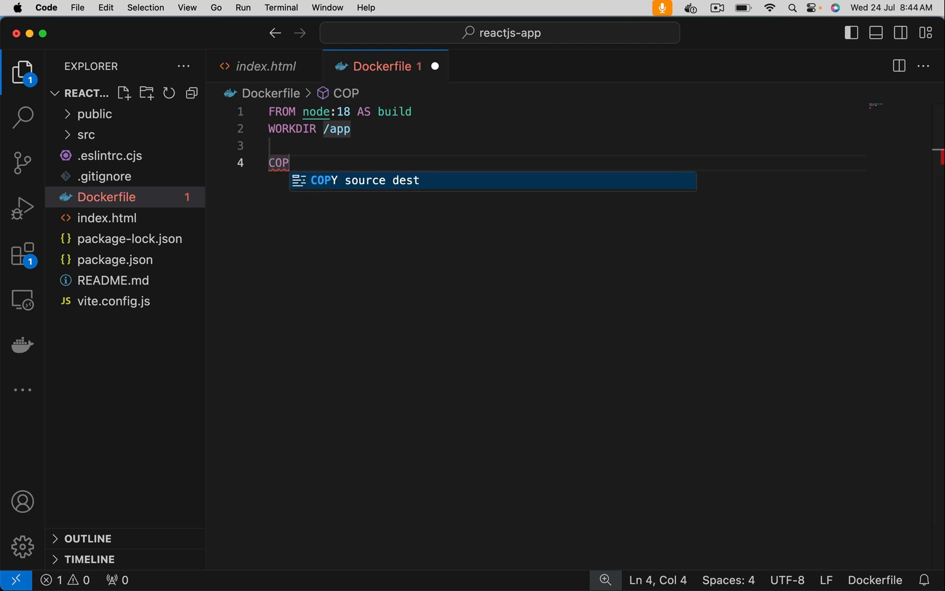
key(Tab)
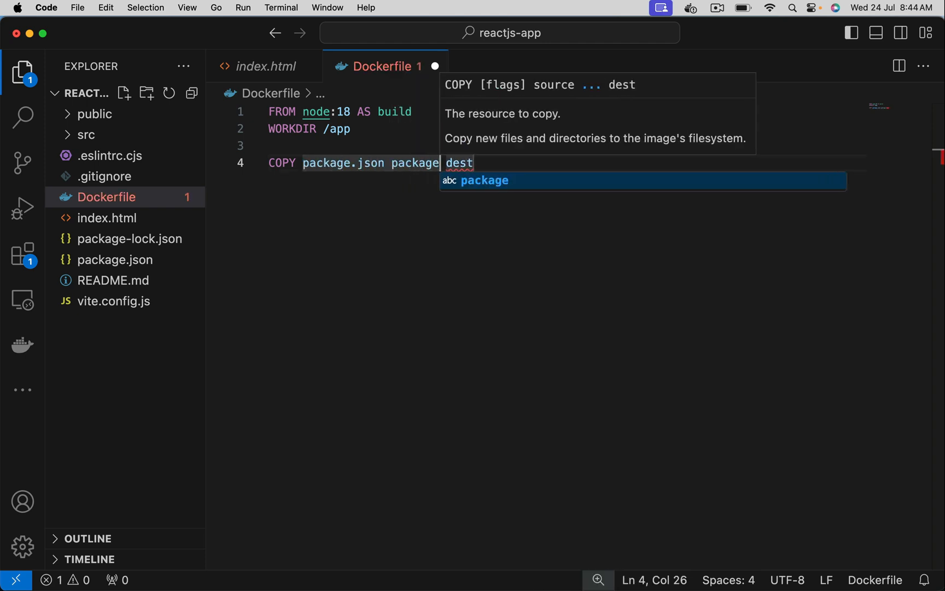
text(-lock.)
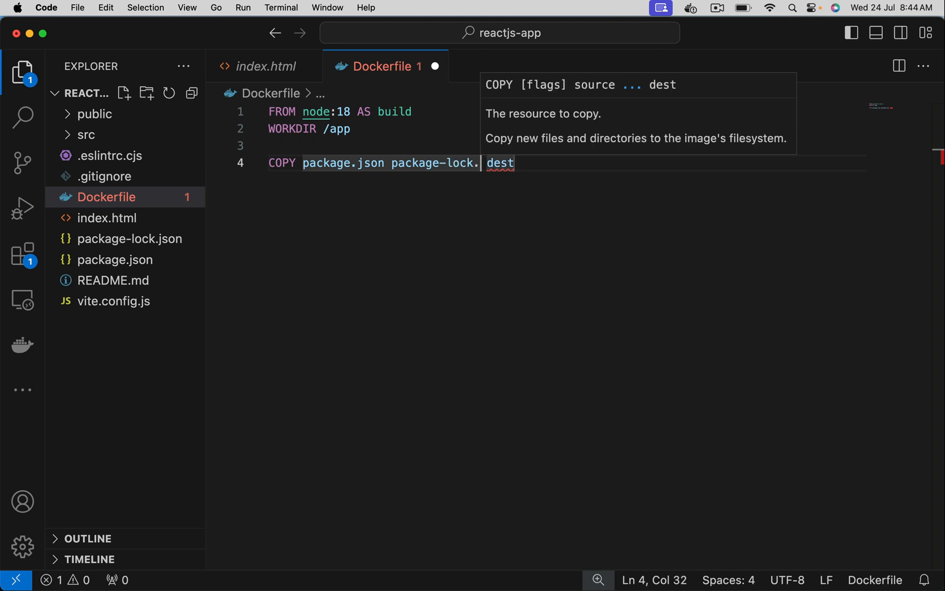
text(json)
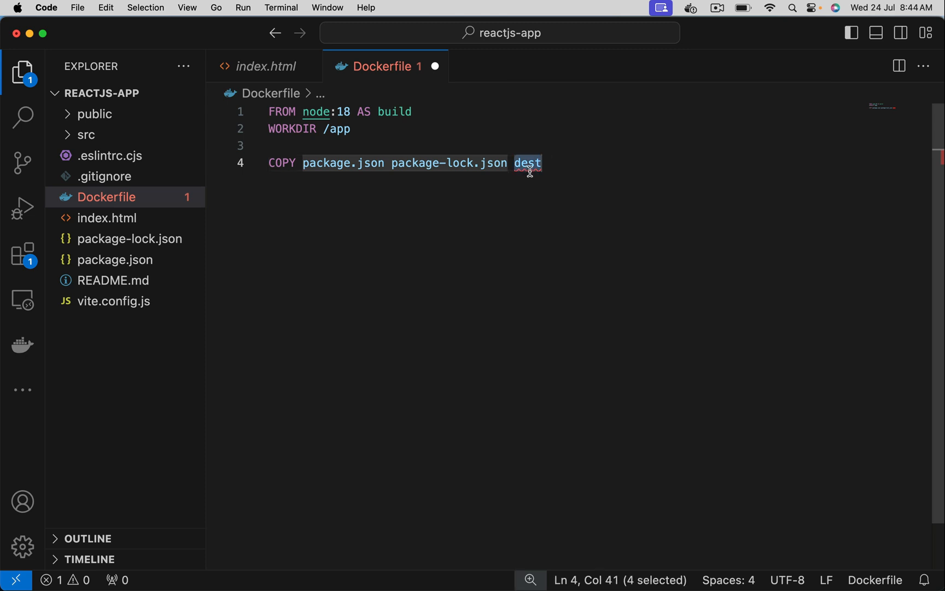
text(.)
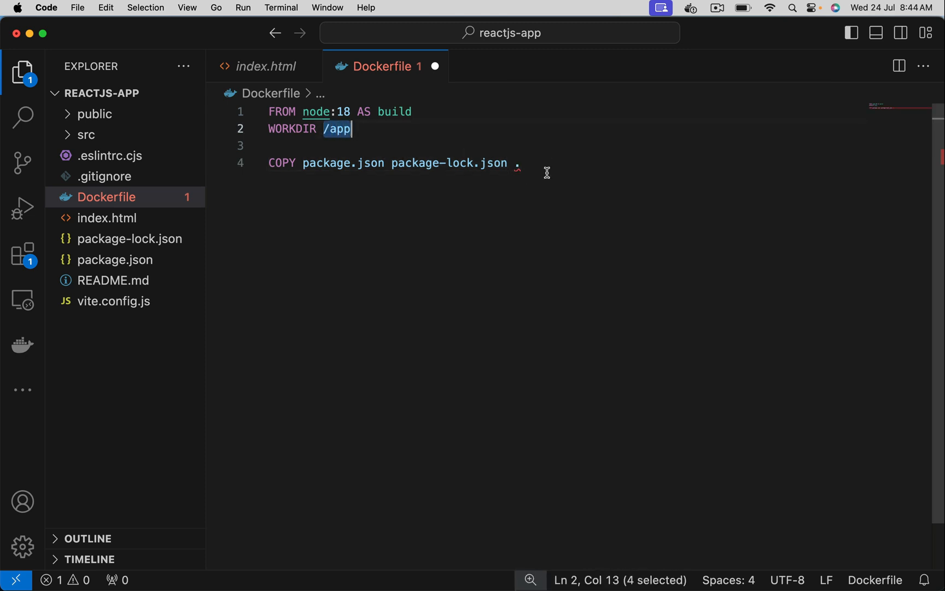
text(/)
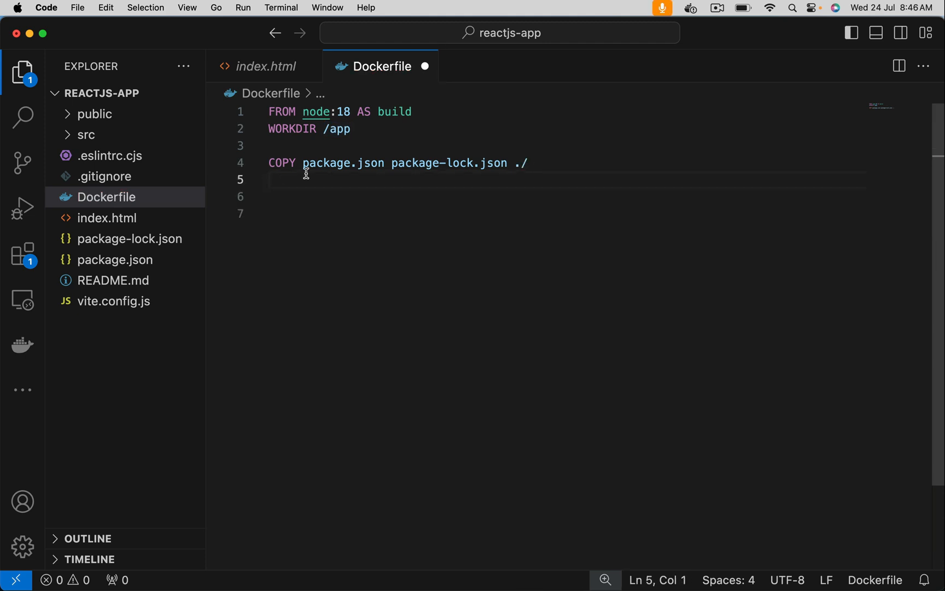
mouse_move(297, 190)
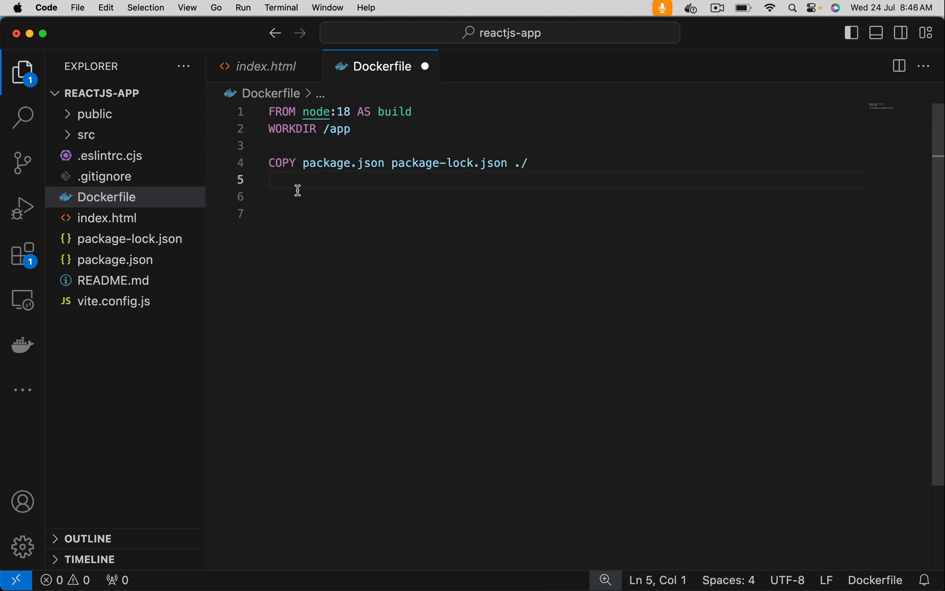
Add RUN npm install and COPY . . lines to the build stage
text(RUN)
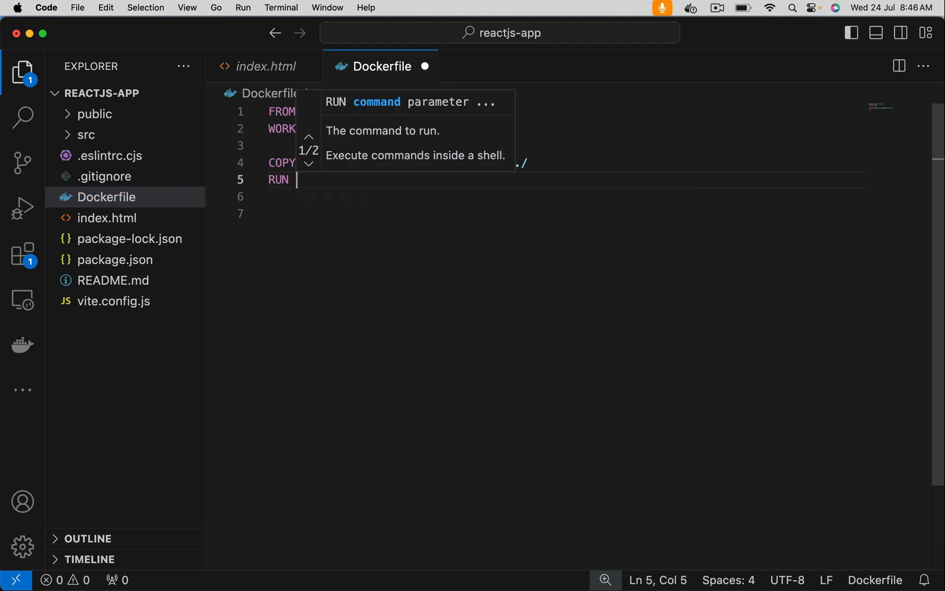
text(npm install)
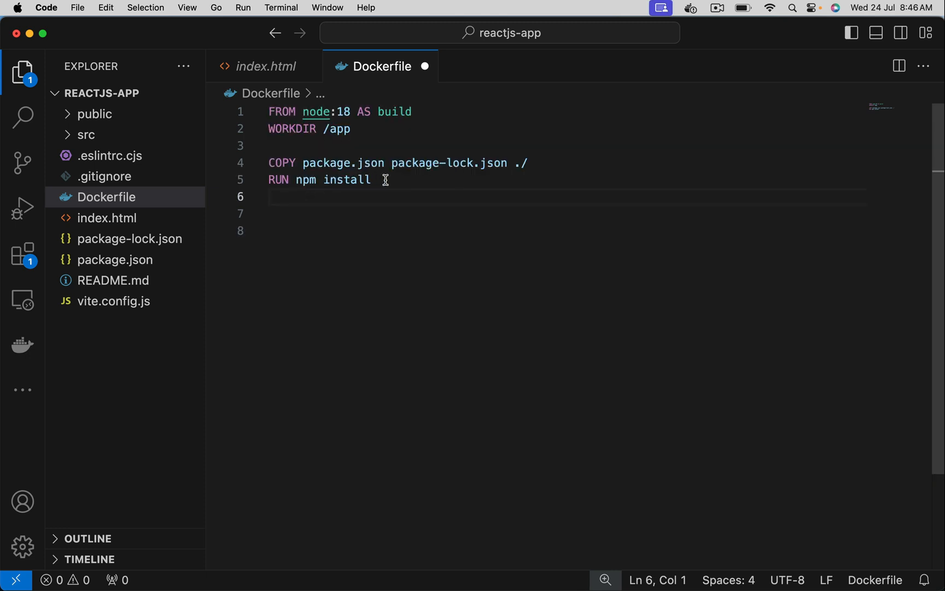
mouse_move(320, 193)
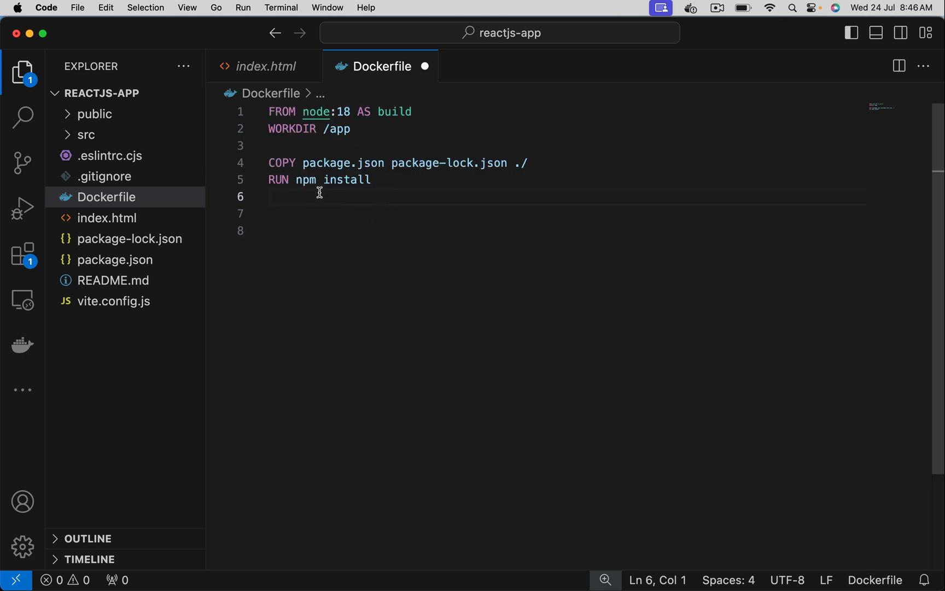
mouse_move(317, 217)
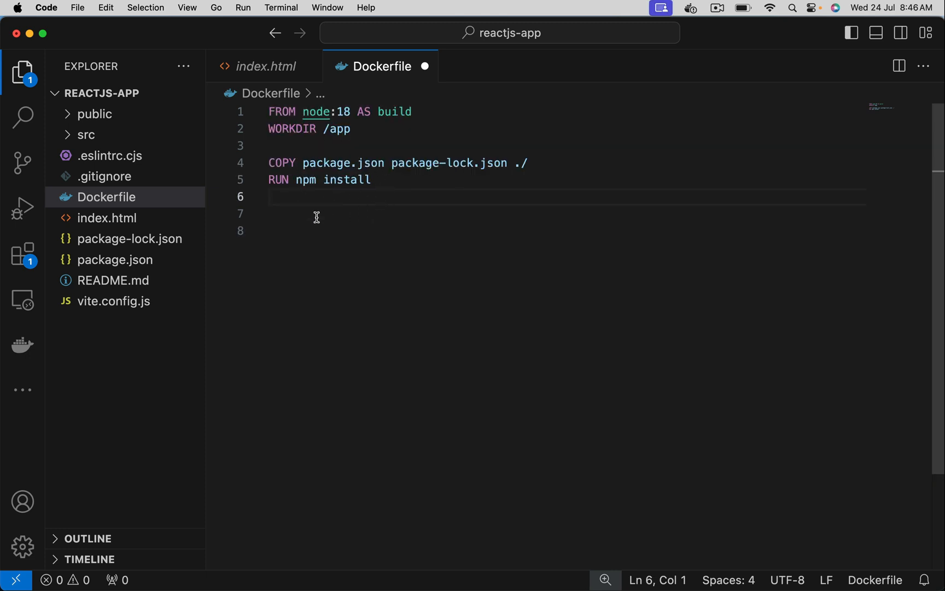
text(COPY . dest)
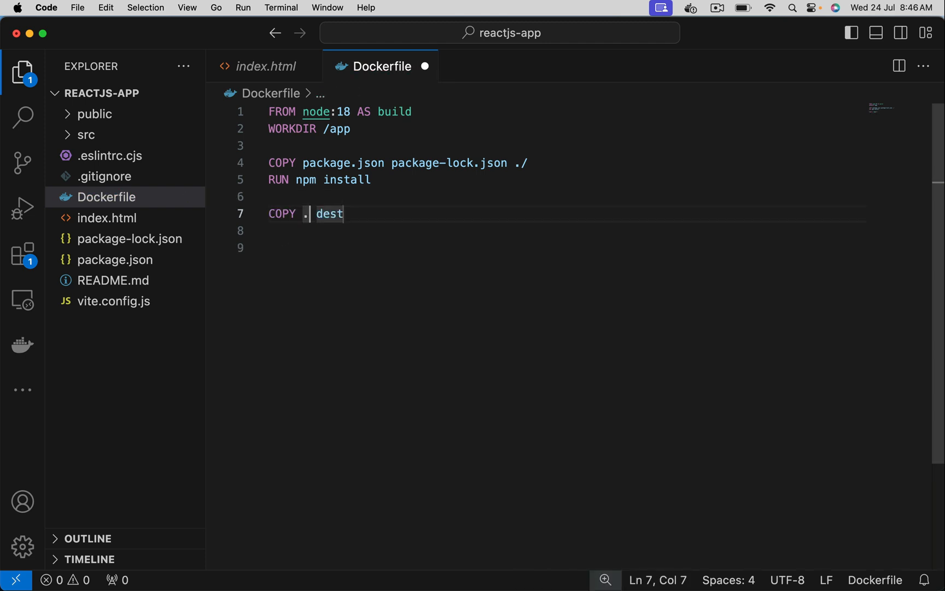
double_click(330, 215)
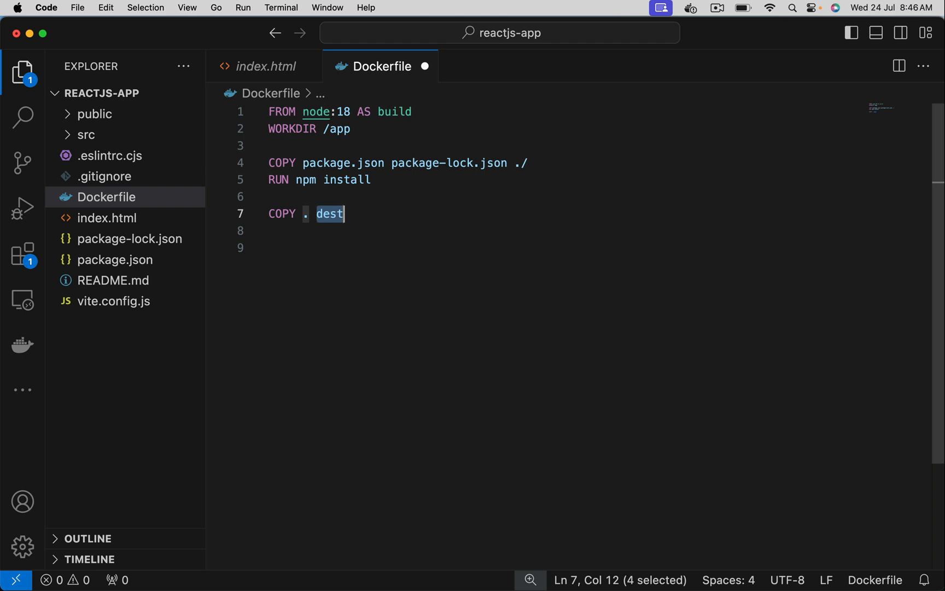
text(.)
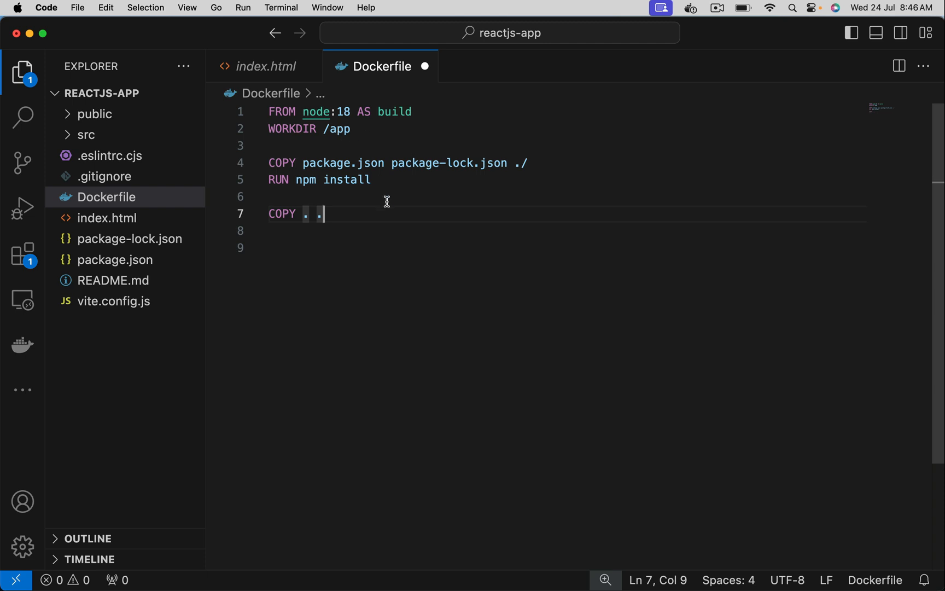
Add RUN npm run build as the final build-stage instruction
key(Enter)
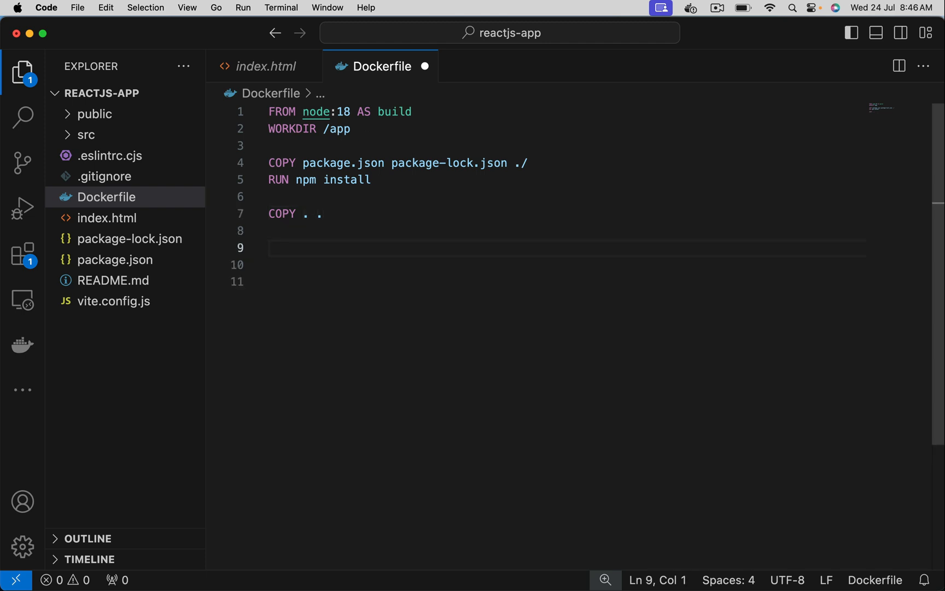
text(RUN n)
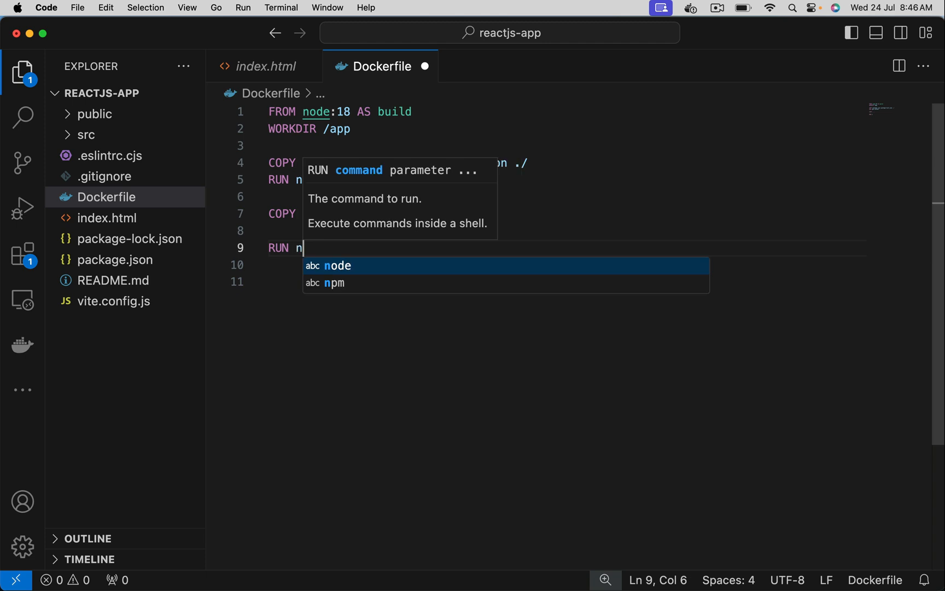
text(pm run build)
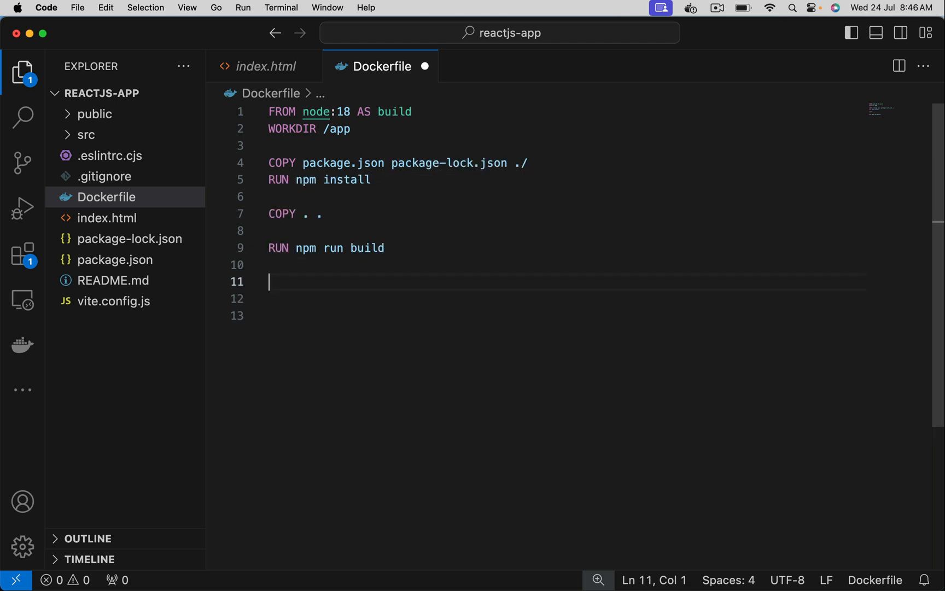
drag(278, 247, 385, 247)
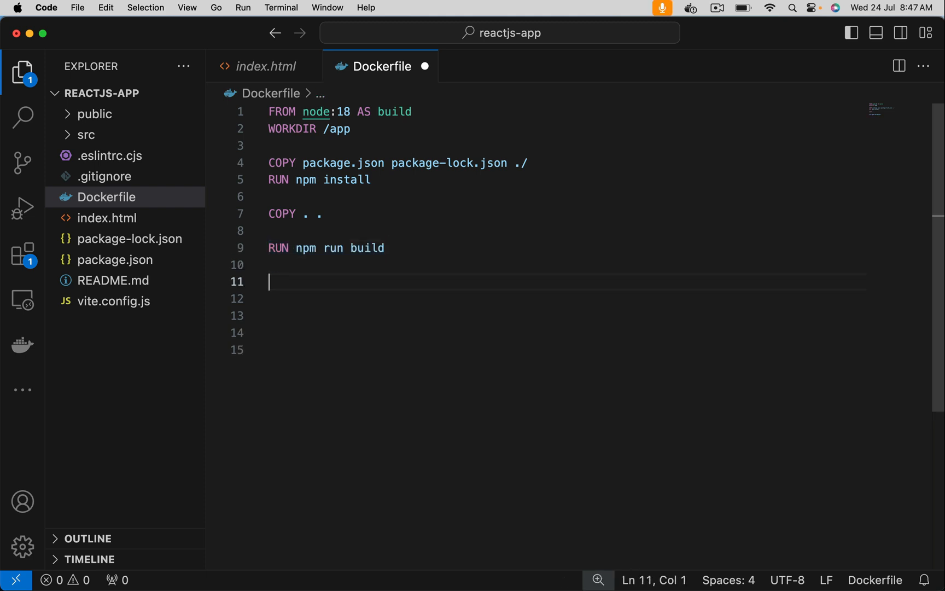
Start the nginx:alpine stage with a COPY --from=build instruction
text(FROM nginx:alpine)
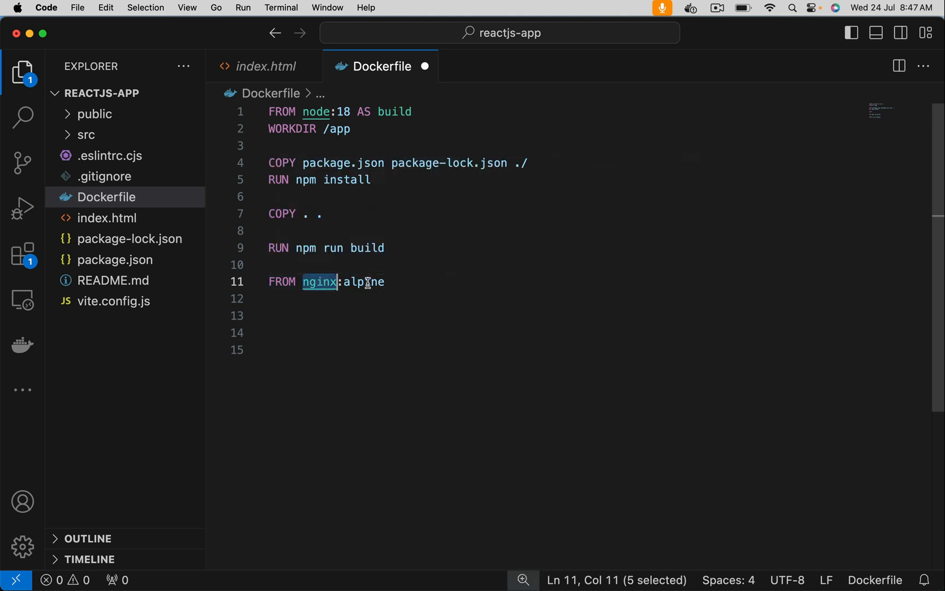
click(399, 281)
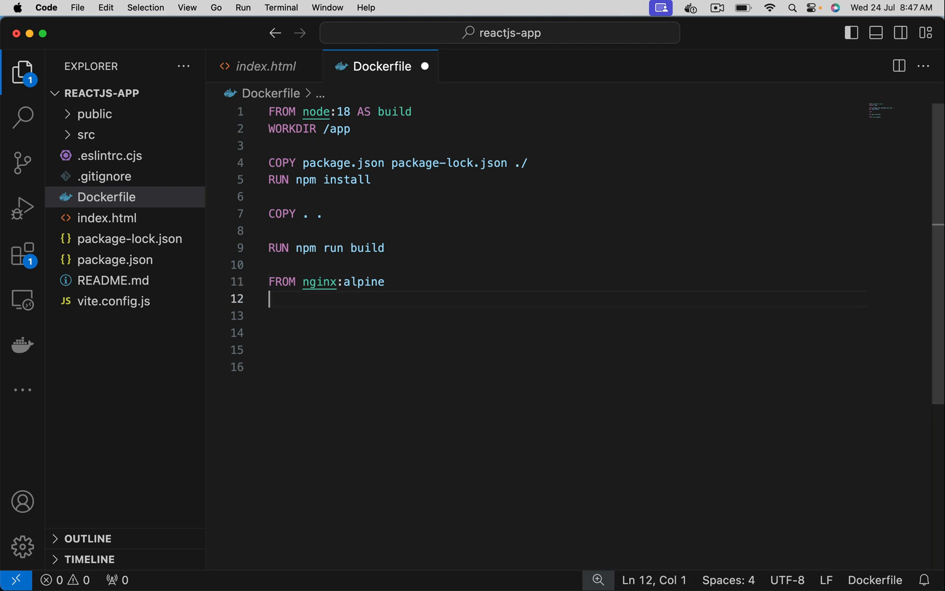
key(enter)
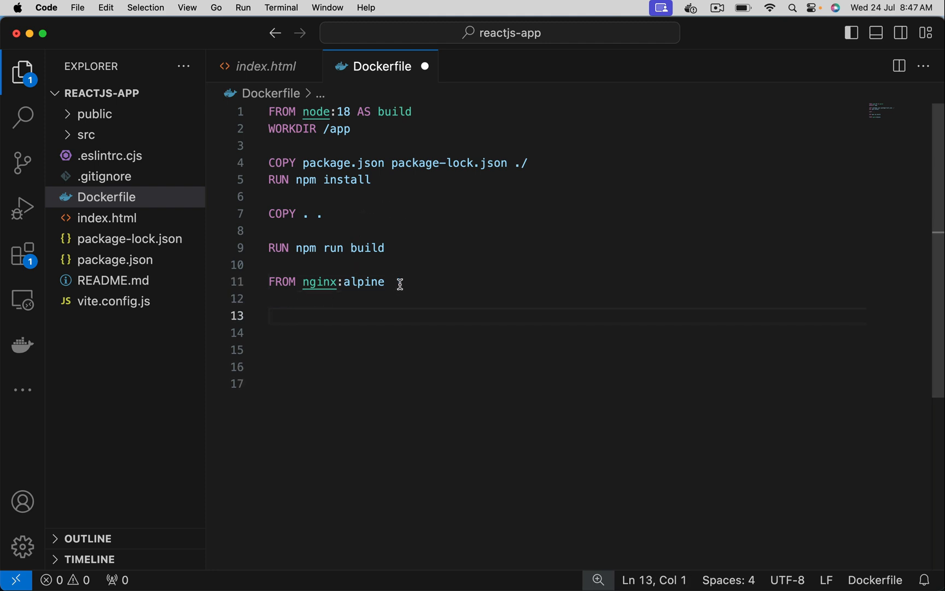
drag(386, 281, 268, 282)
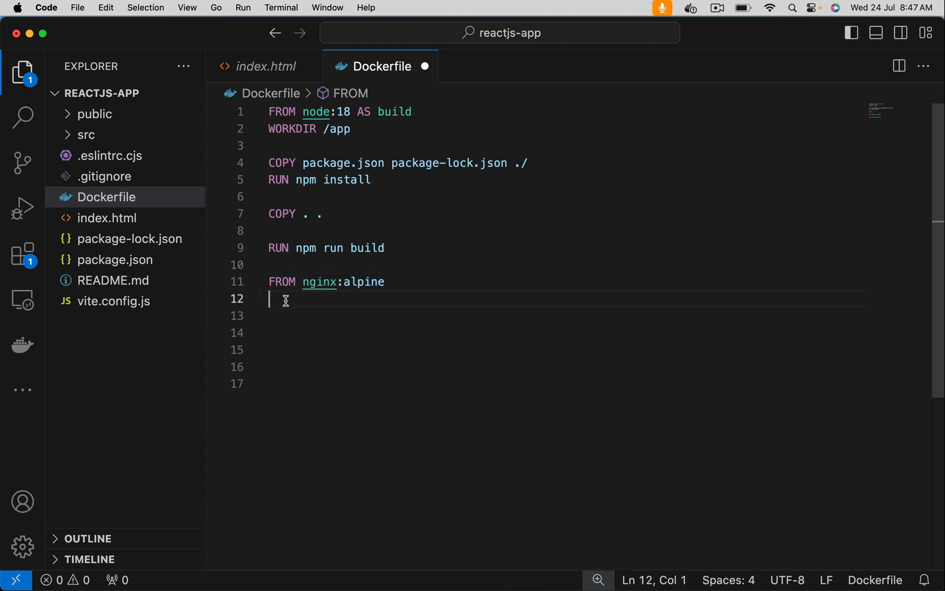
text(COPY source dest)
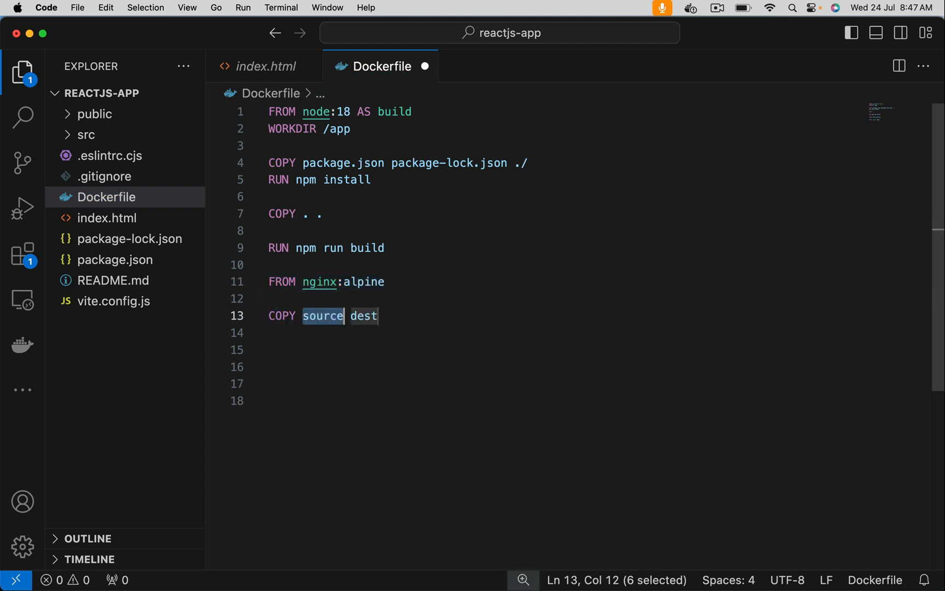
text(--)
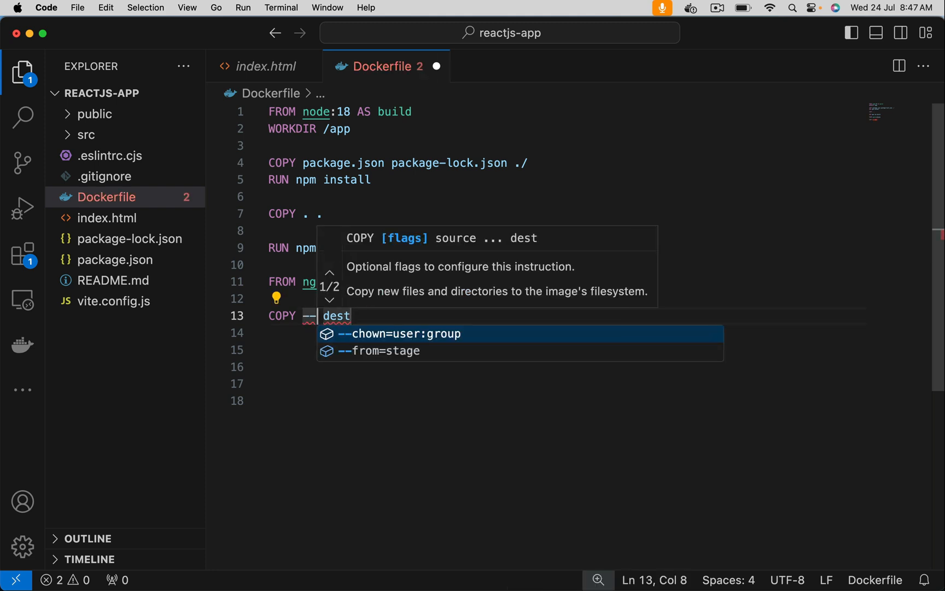
click(382, 350)
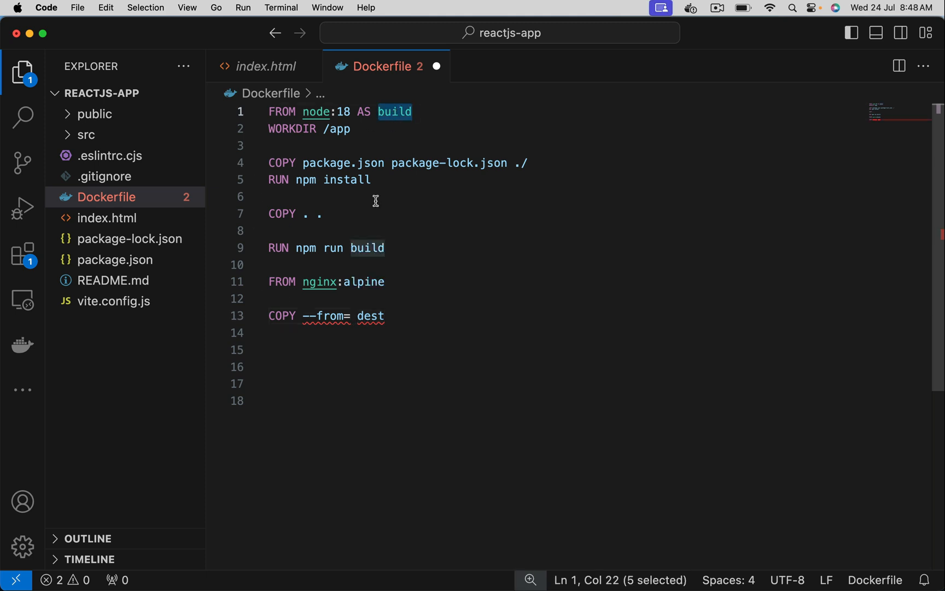
text(build)
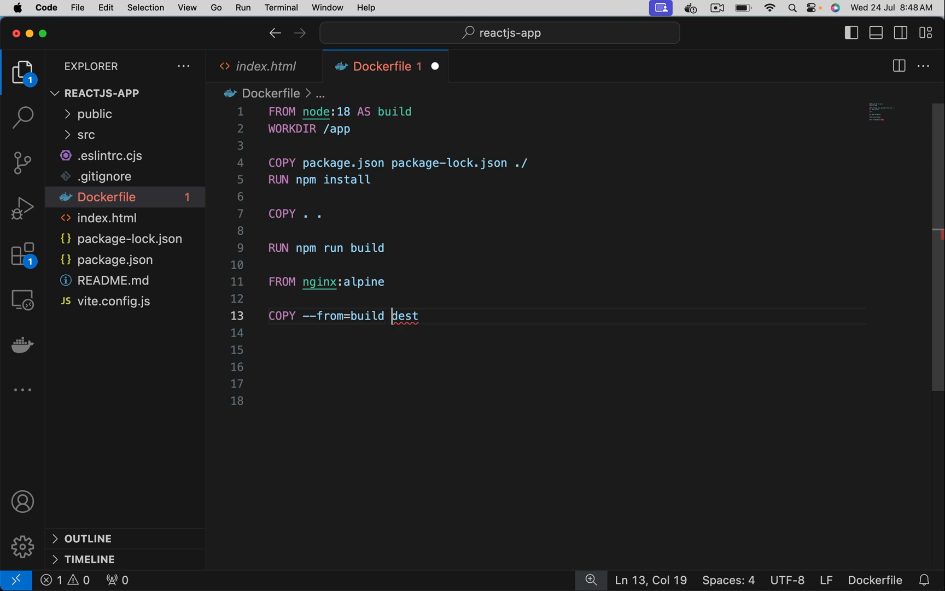
Set the copy source to /app/dist and destination to /usr/share/nginx/html
text(/app)
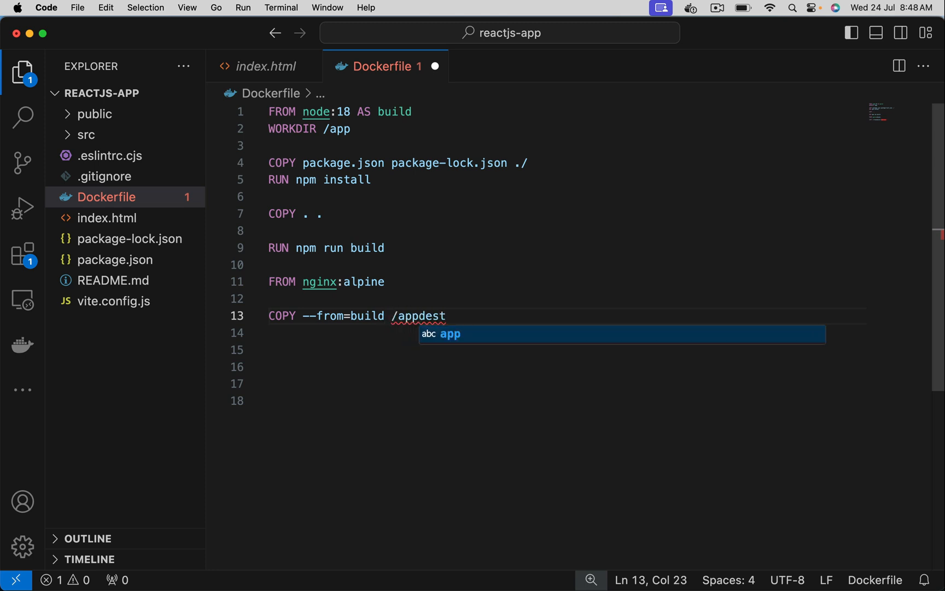
text(/)
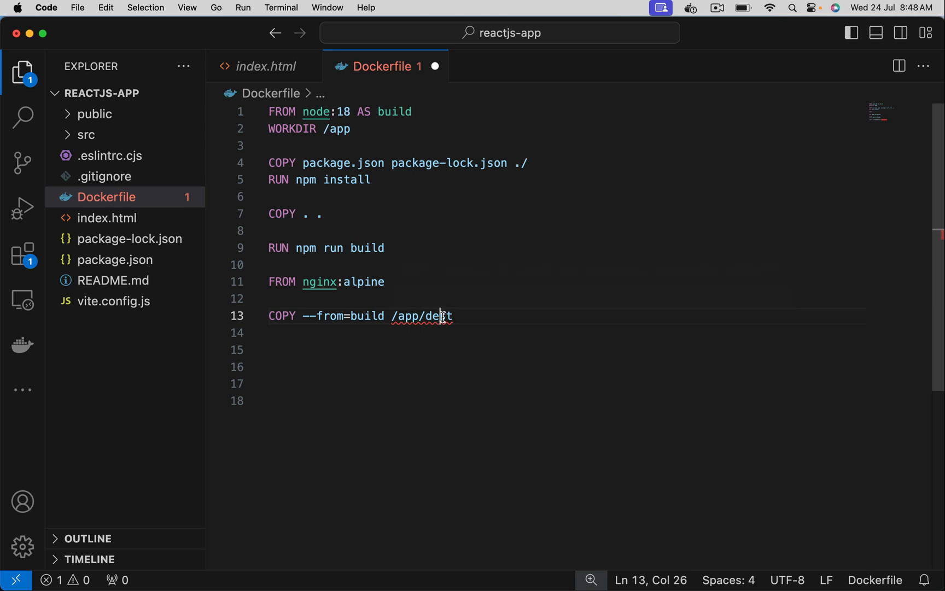
text(ist)
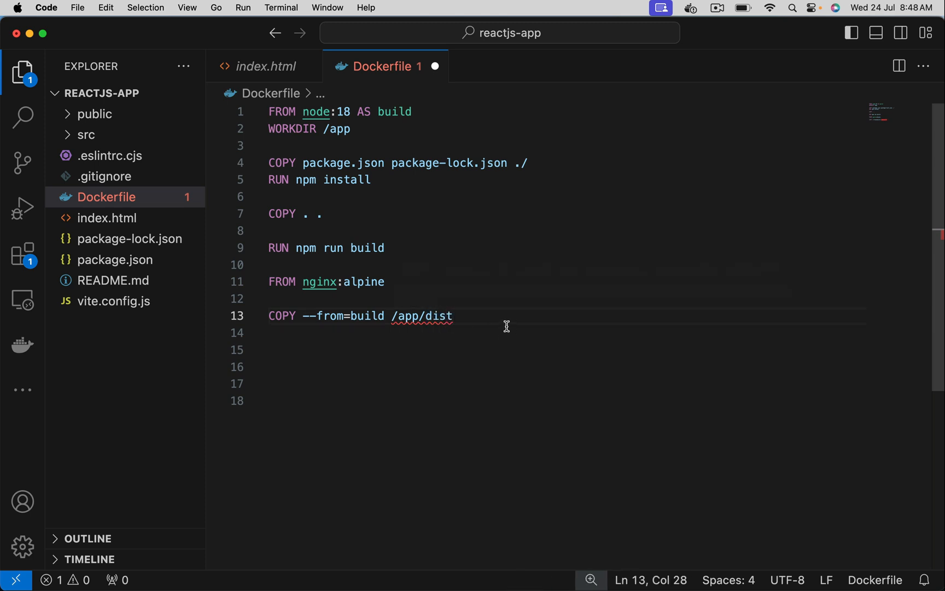
mouse_move(324, 128)
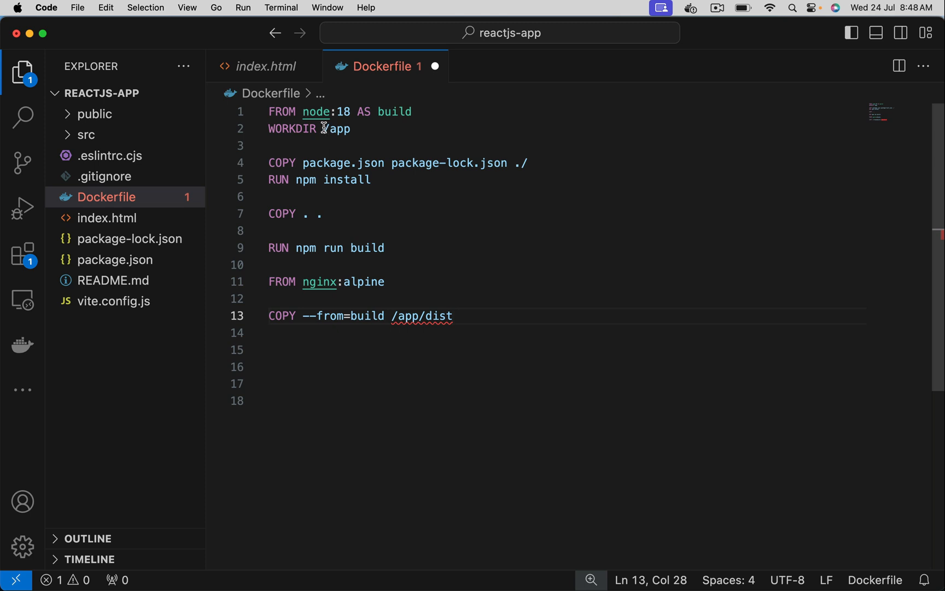
double_click(336, 128)
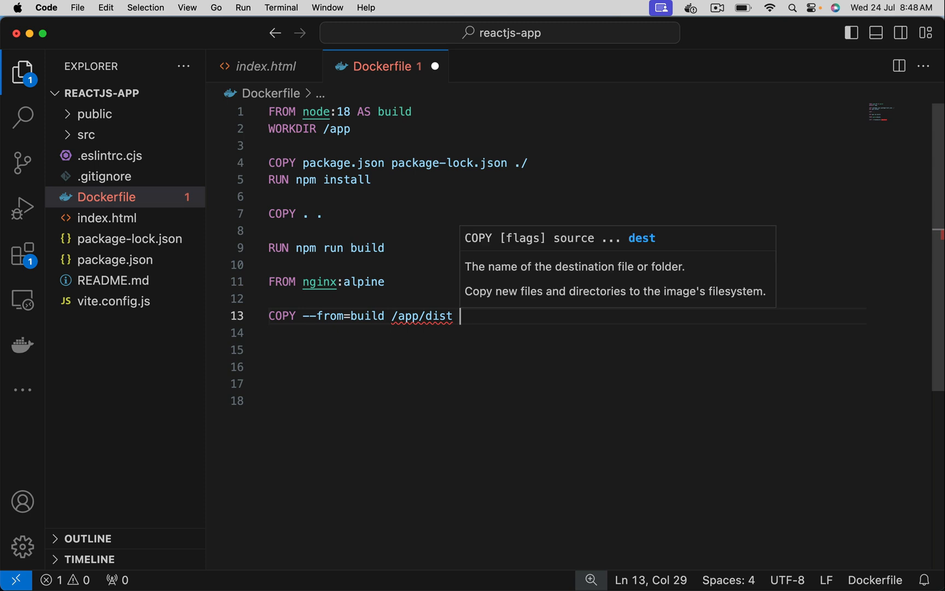
text(/usr/share/nginx/html)
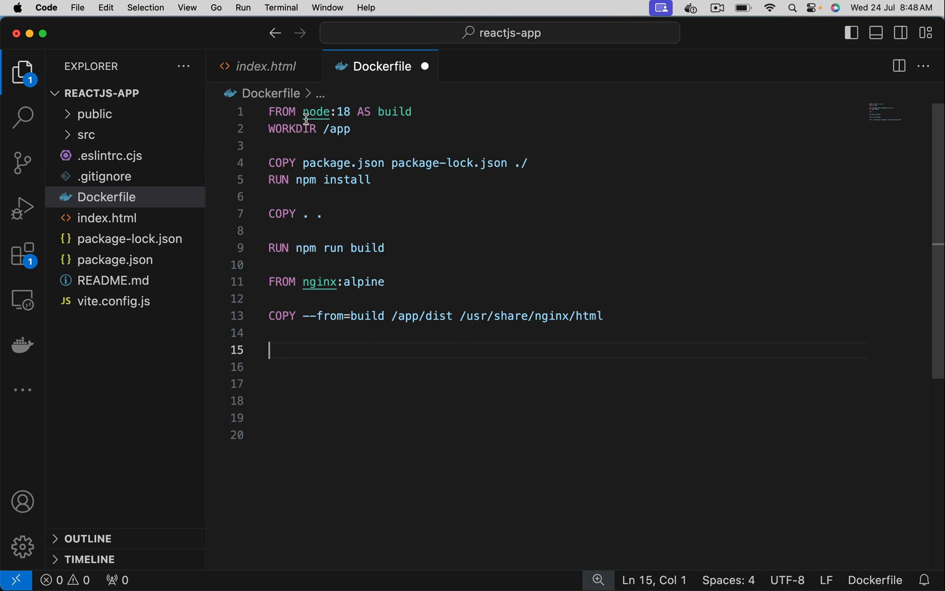
mouse_move(321, 155)
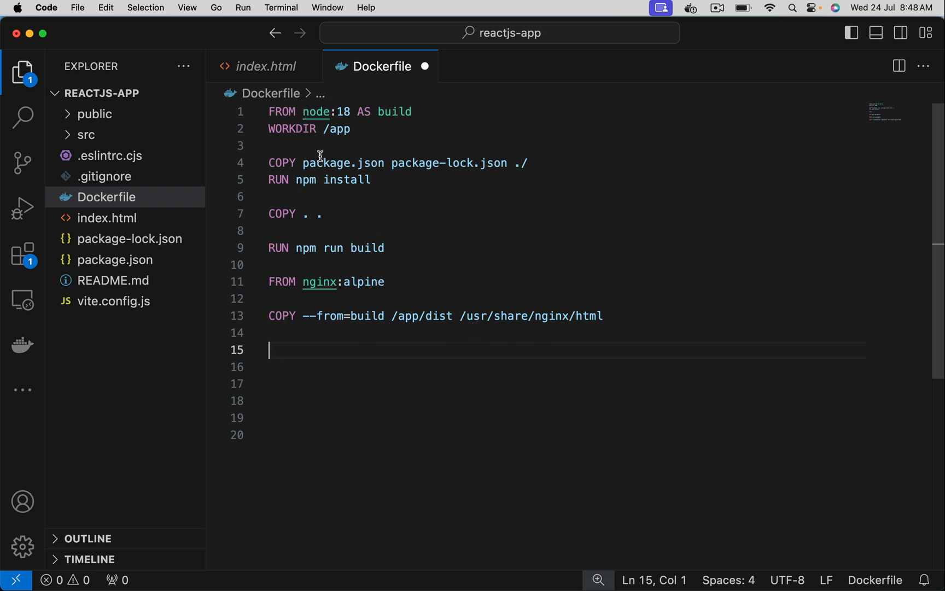
mouse_move(339, 199)
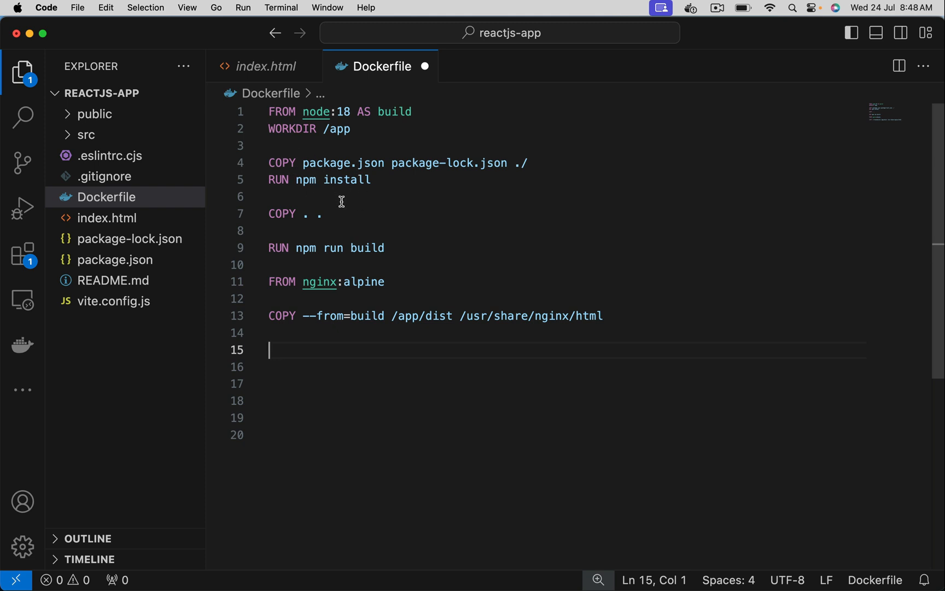
mouse_move(386, 306)
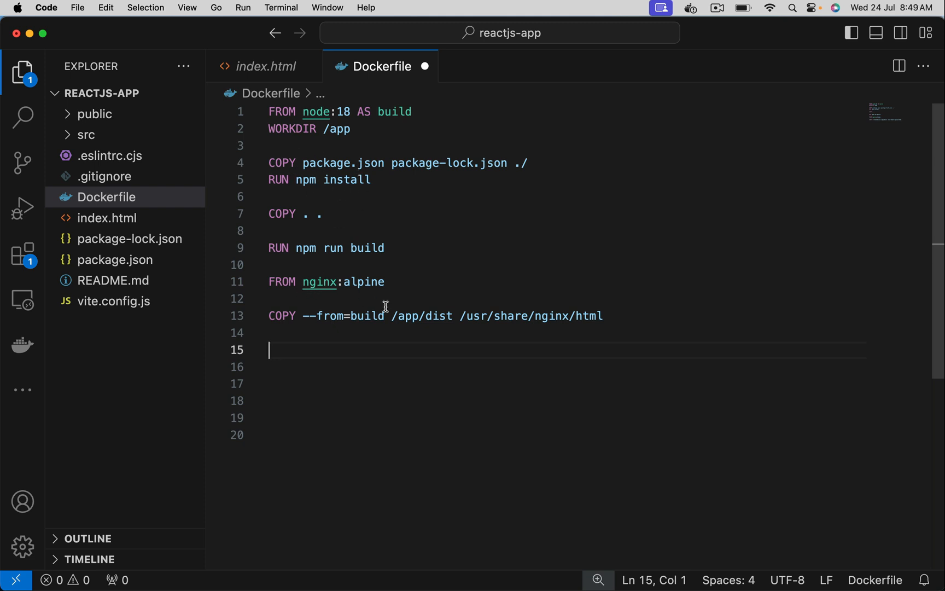
mouse_move(403, 248)
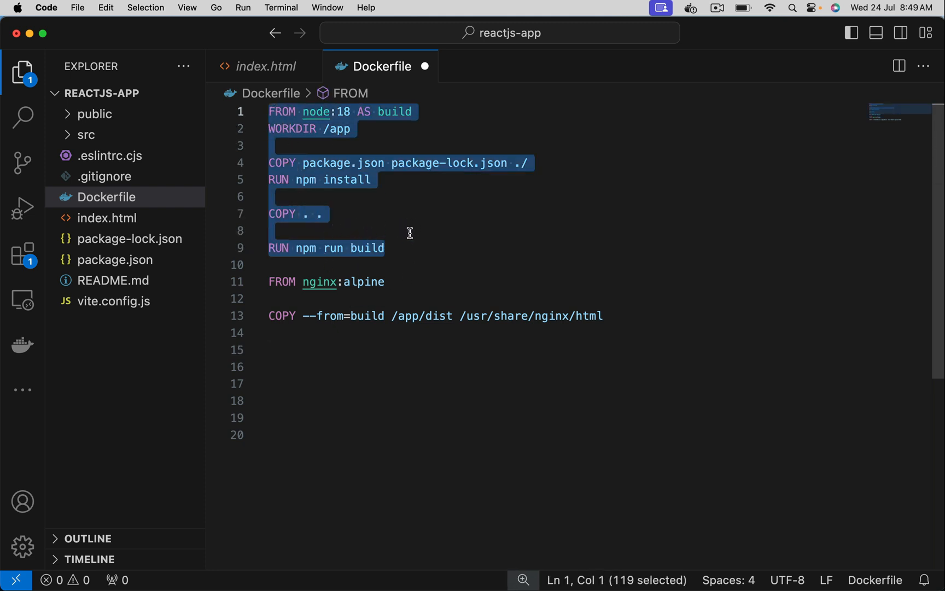
click(351, 231)
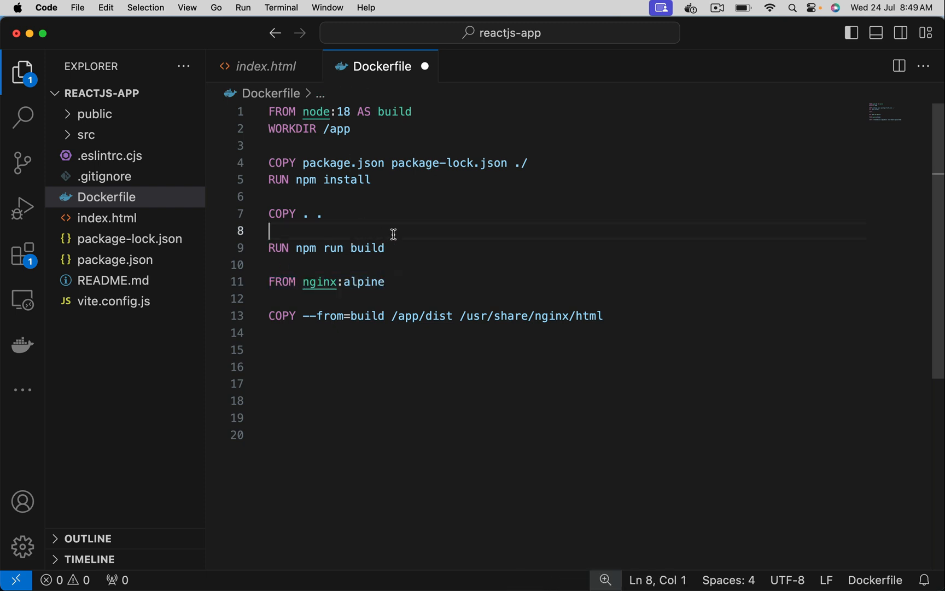
mouse_move(302, 283)
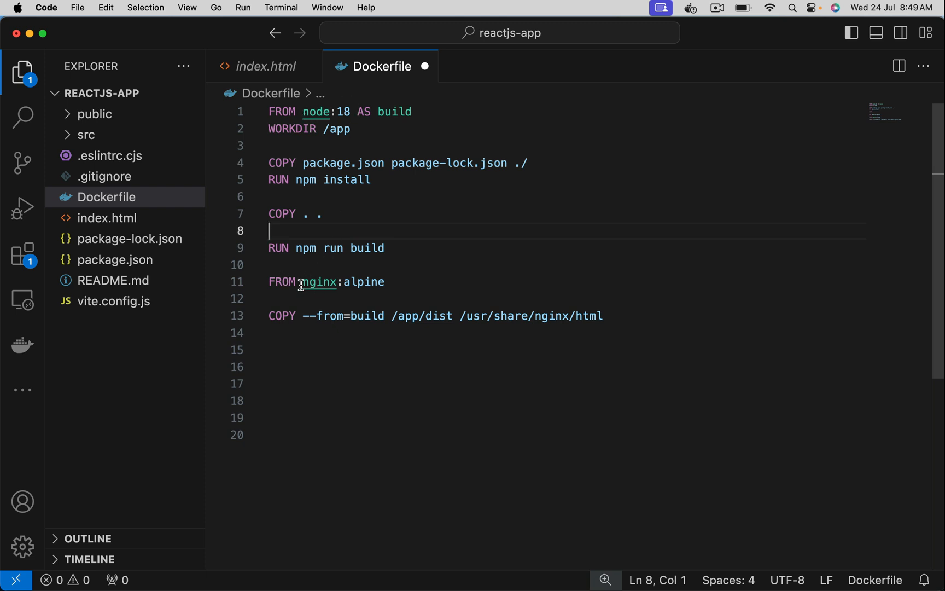
mouse_move(317, 281)
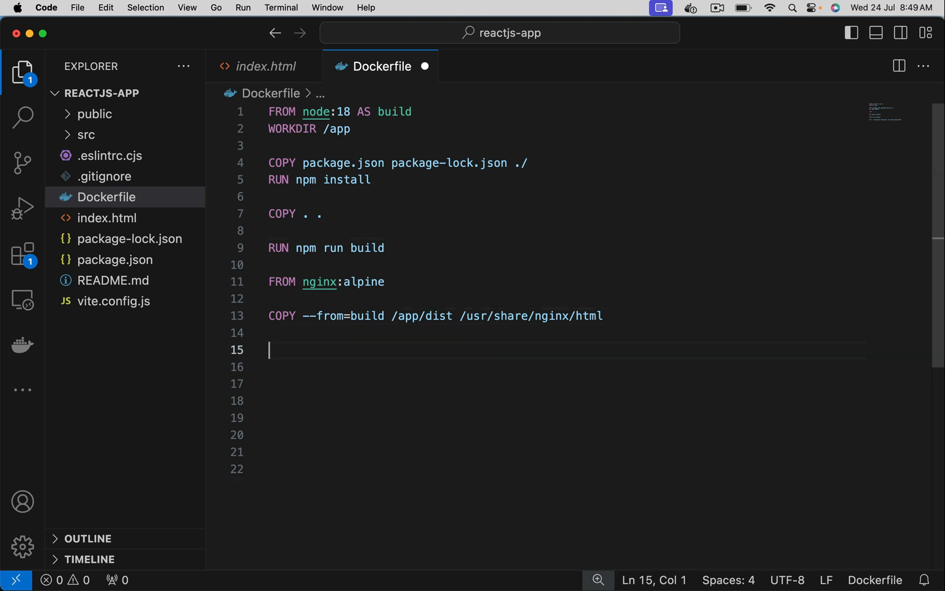
Add EXPOSE 80 to the nginx stage, correcting the port from 8080
text(EXPOSE port)
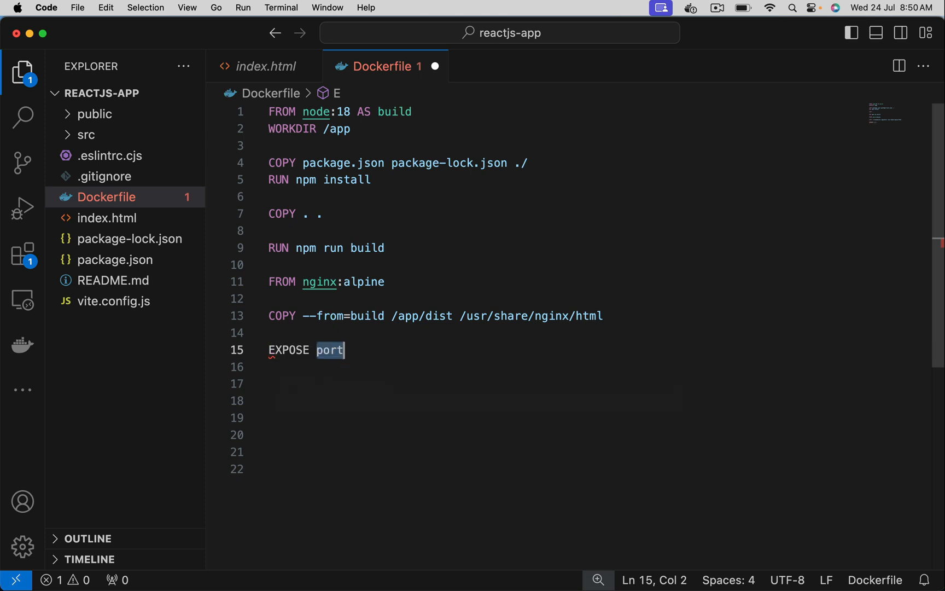
text(808)
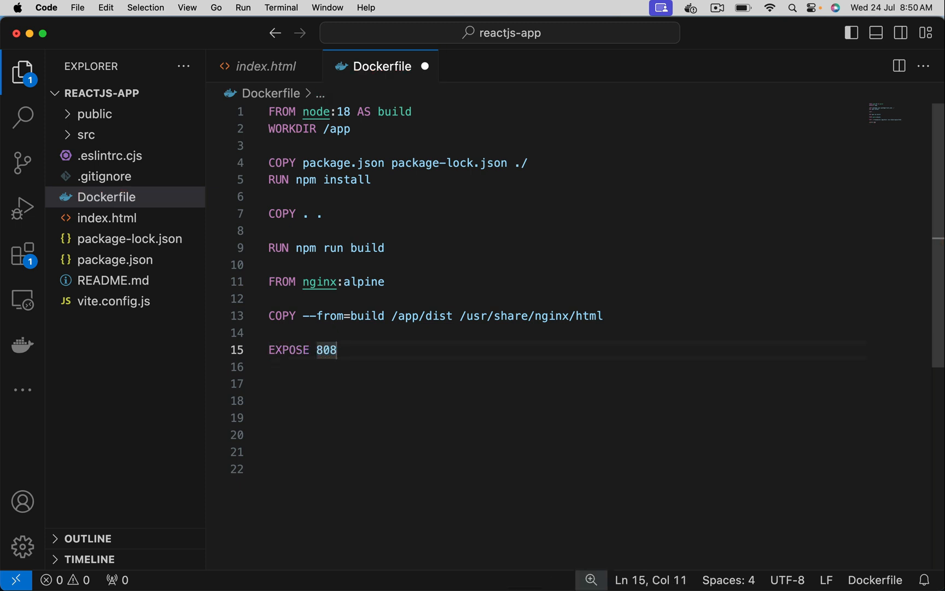
key(Backspace)
text(CMD ["nginx", "-g", "daemon off;"])
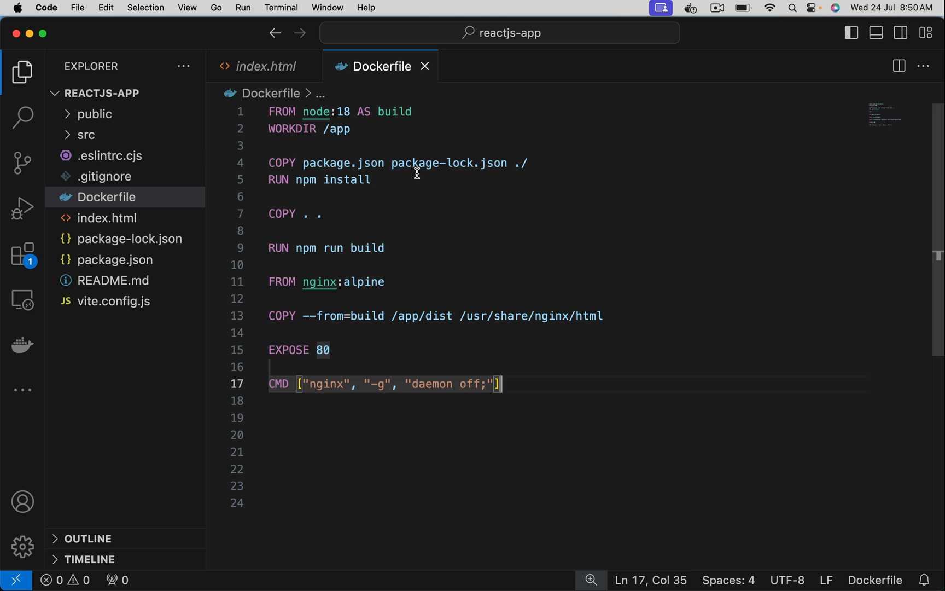
mouse_move(315, 115)
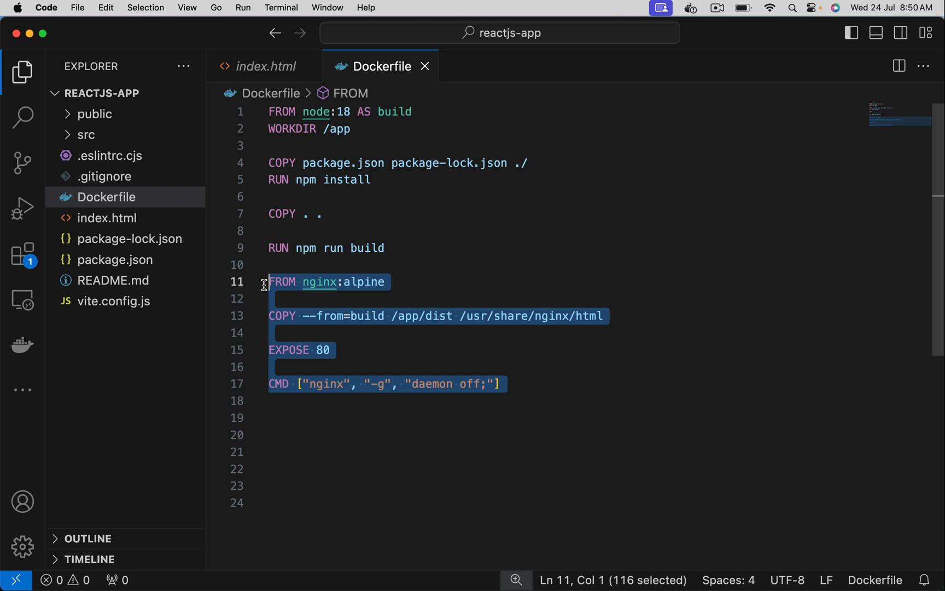
mouse_move(391, 247)
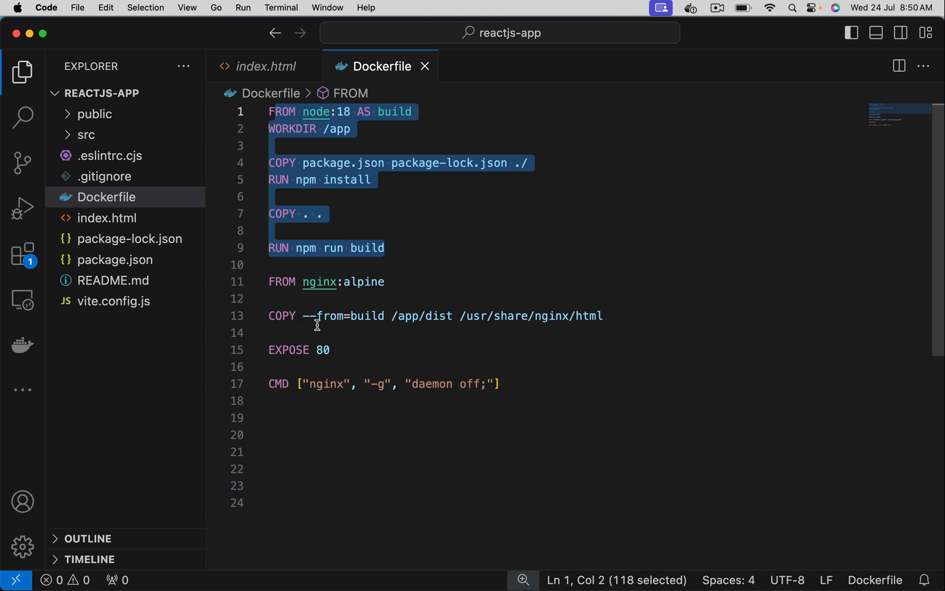
mouse_move(329, 326)
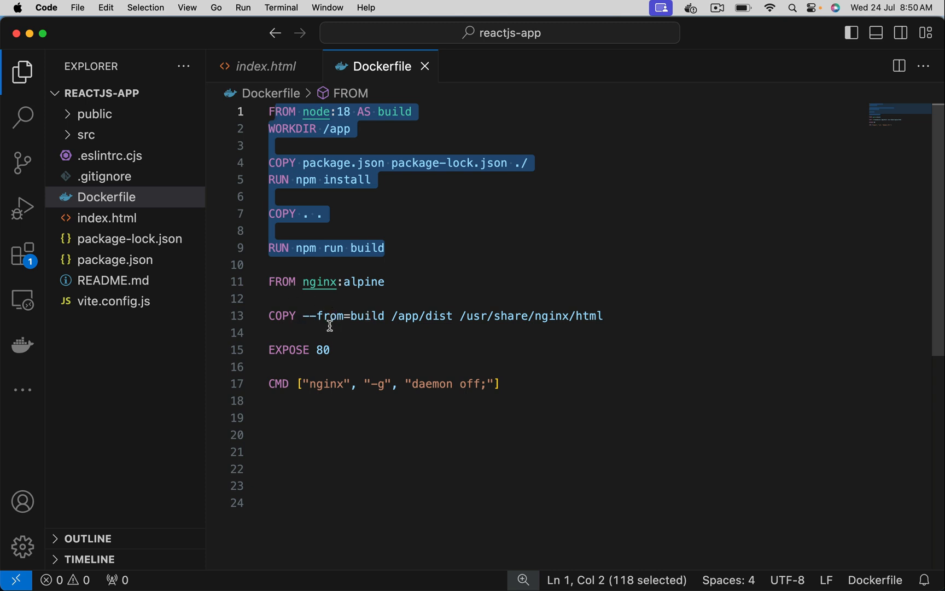
click(268, 281)
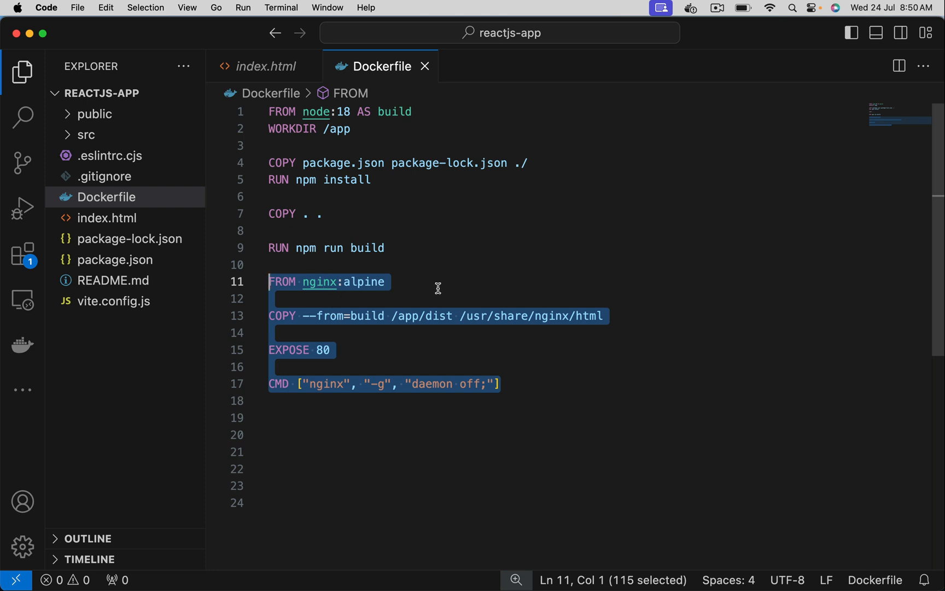
click(456, 263)
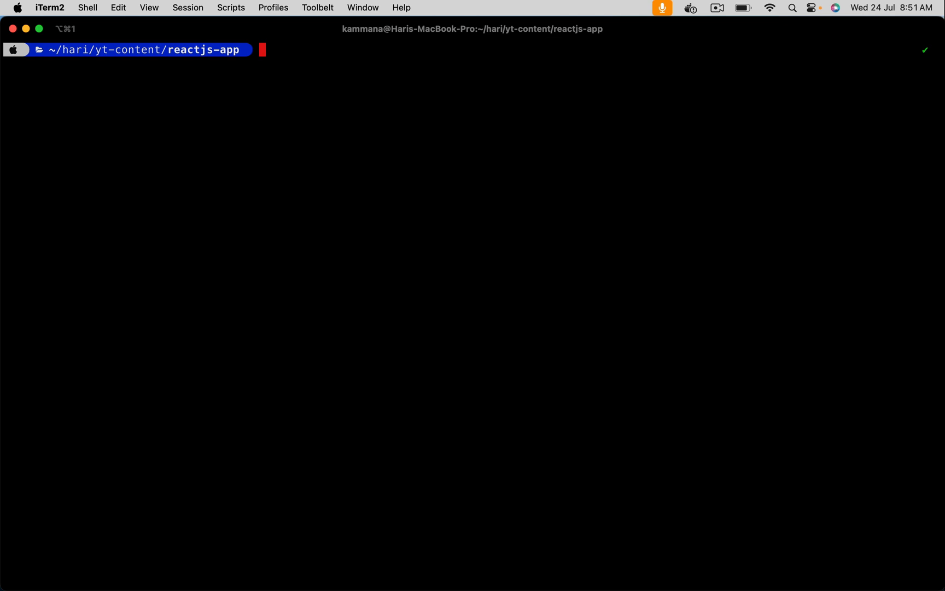
Build the javahome/app:1 image with docker build -t, then clear the terminal output
text(docker)
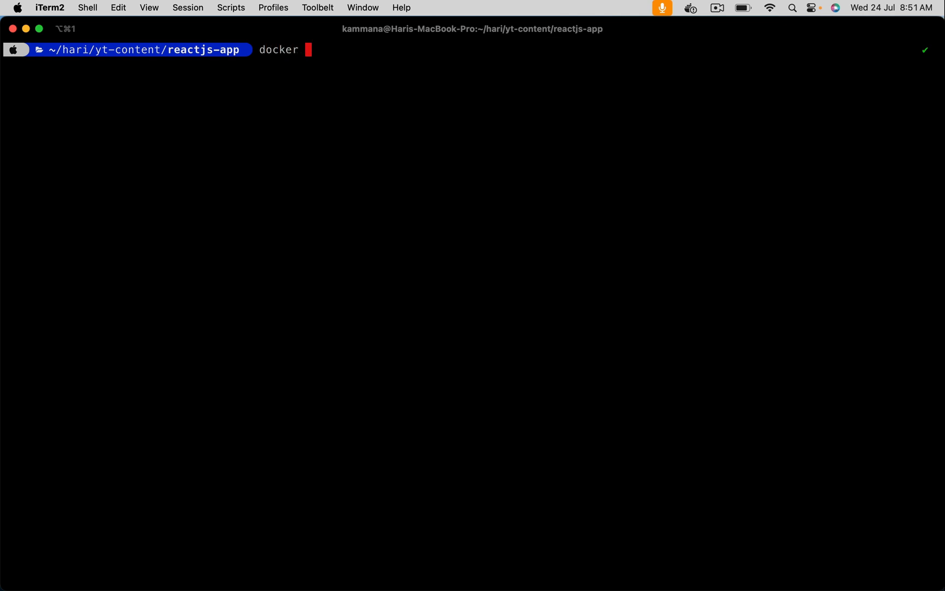
text(build)
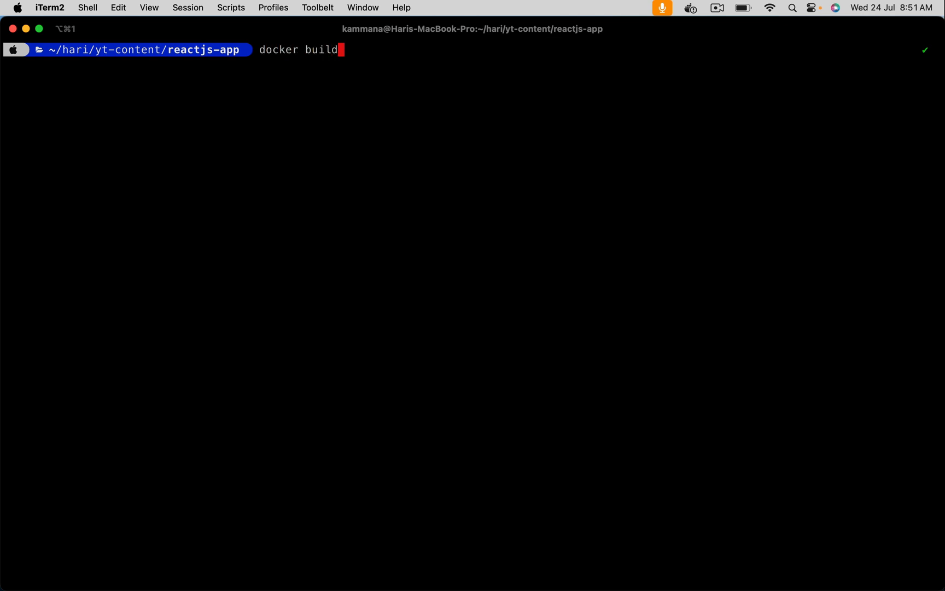
text(-t)
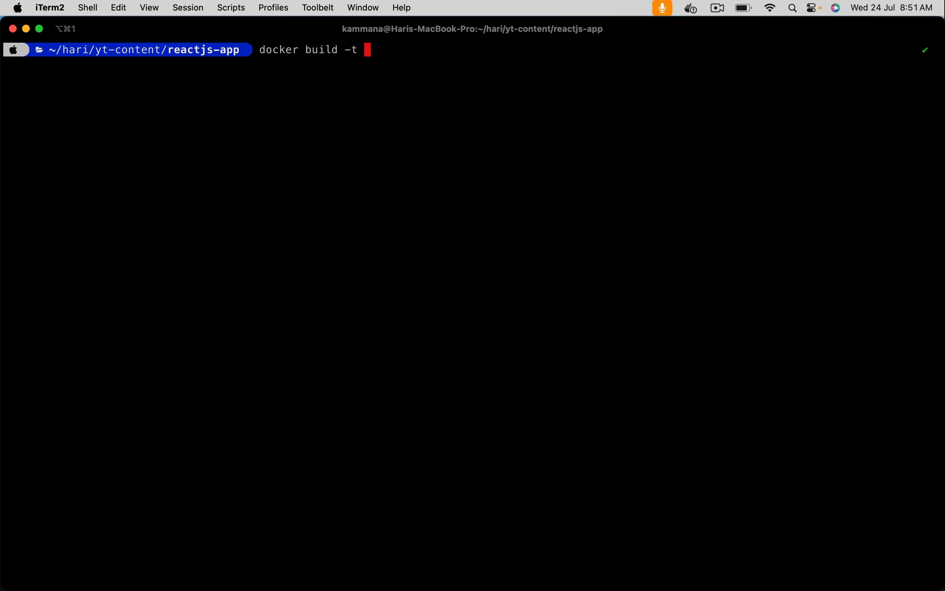
text(j)
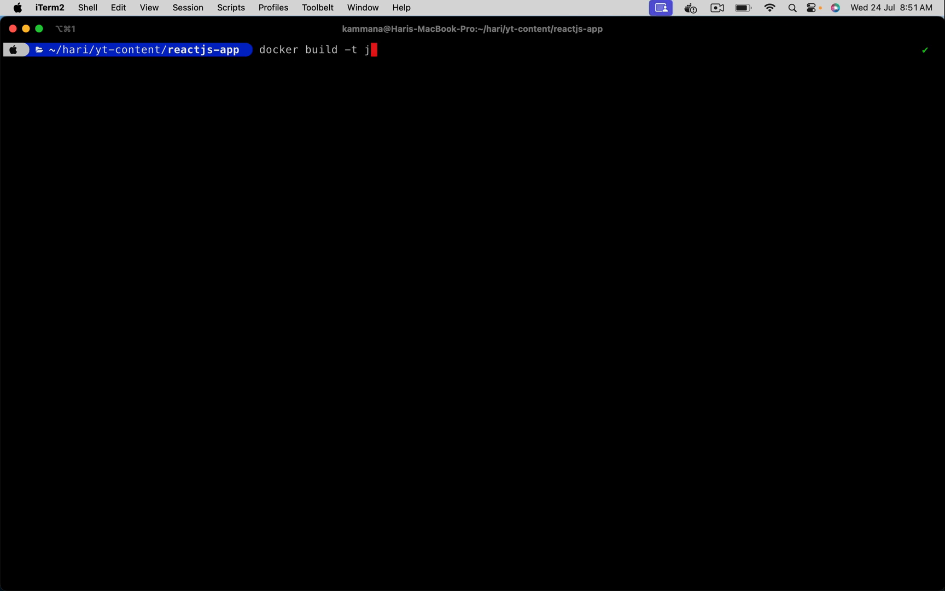
text(avahome/)
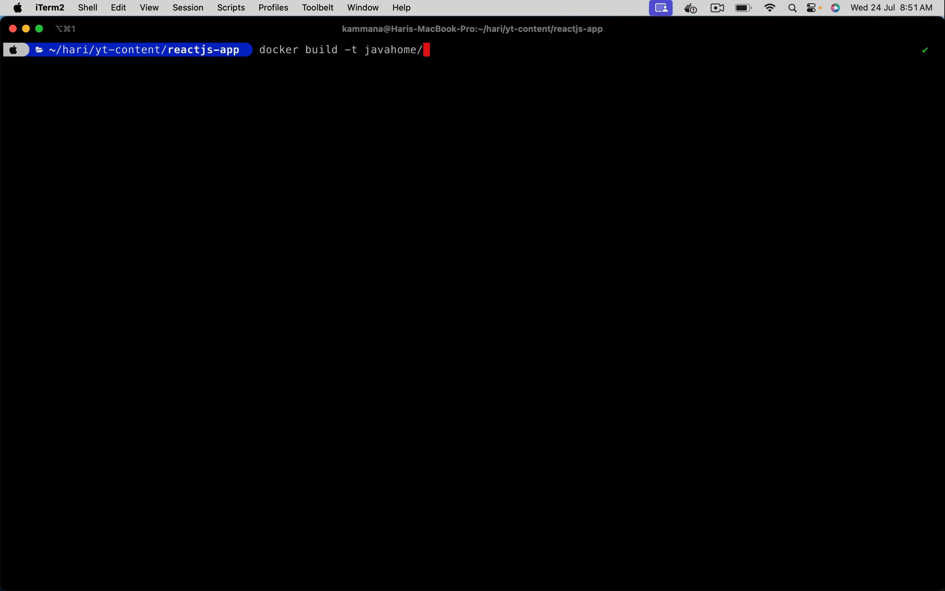
text(app:1 .)
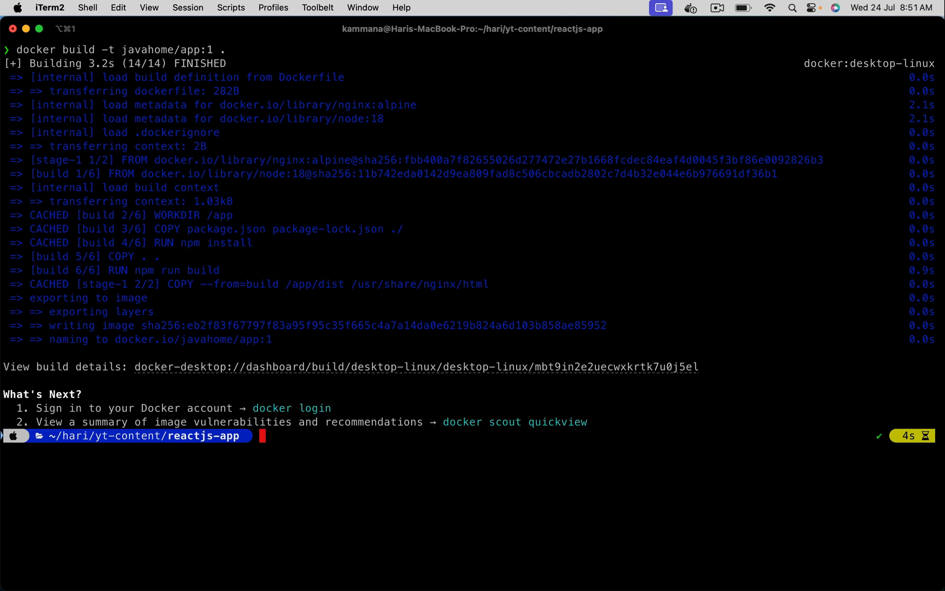
mouse_move(415, 162)
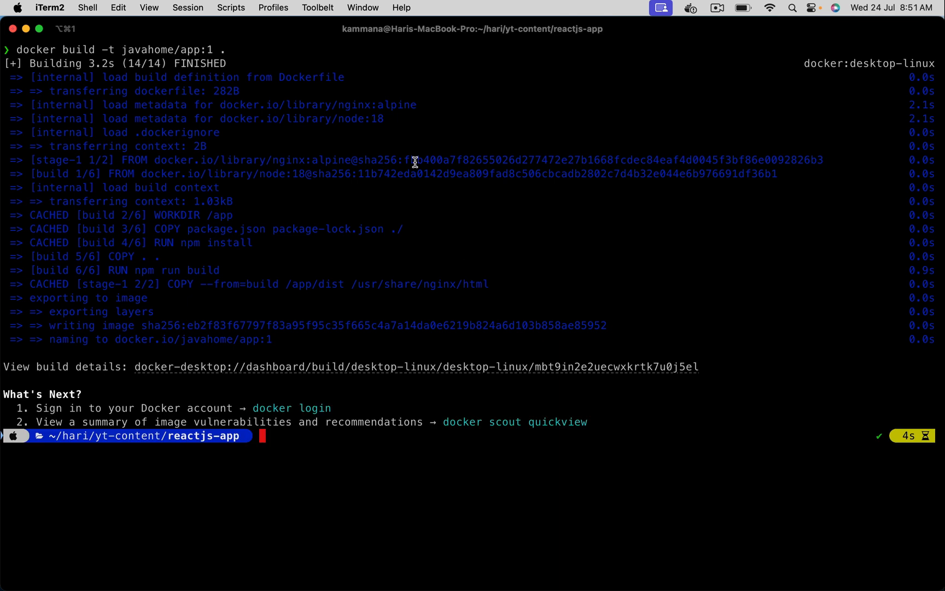
double_click(155, 49)
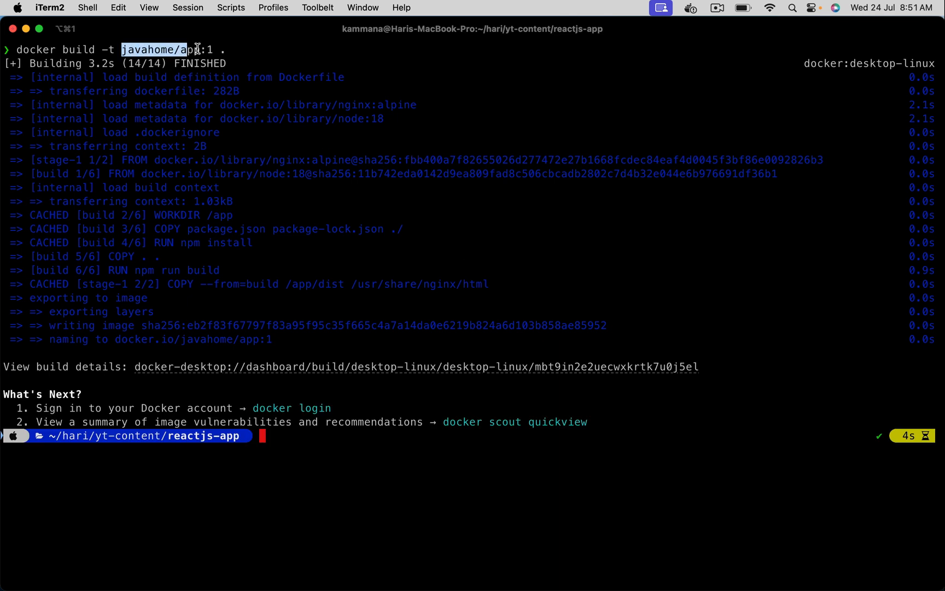
key(cmd+k)
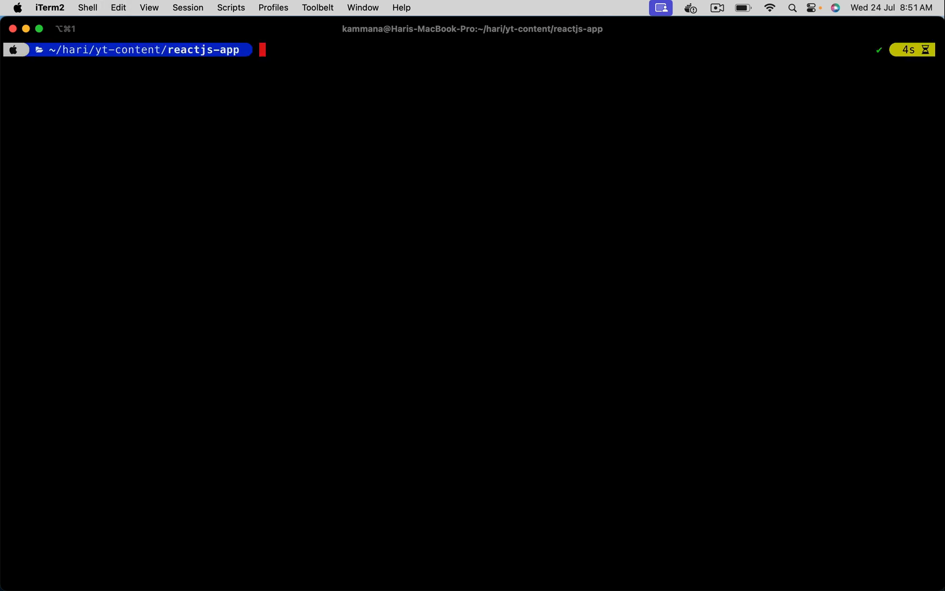
Run docker run -d -P 8080:80 javahome/app:1, which fails with pull access denied
text(docker)
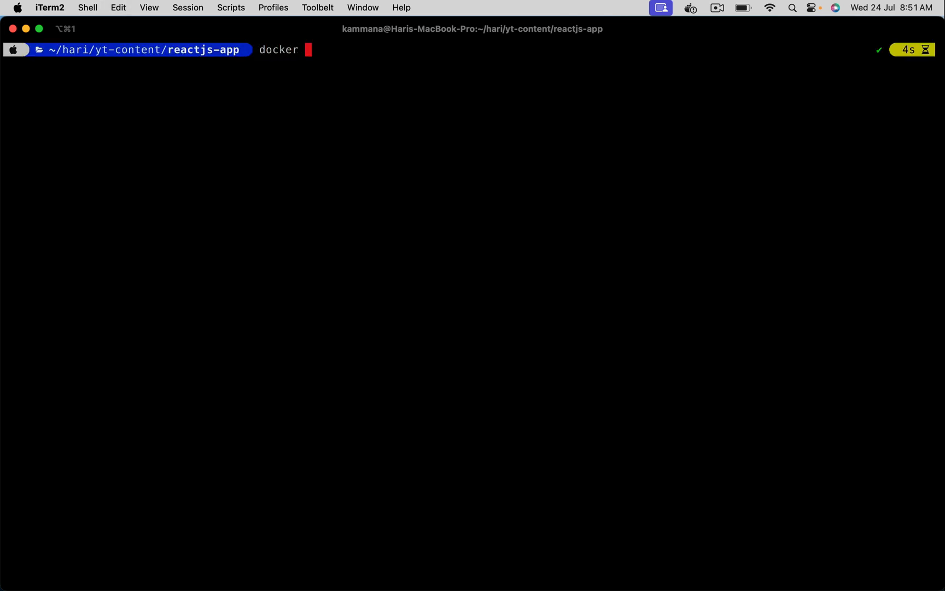
text(run)
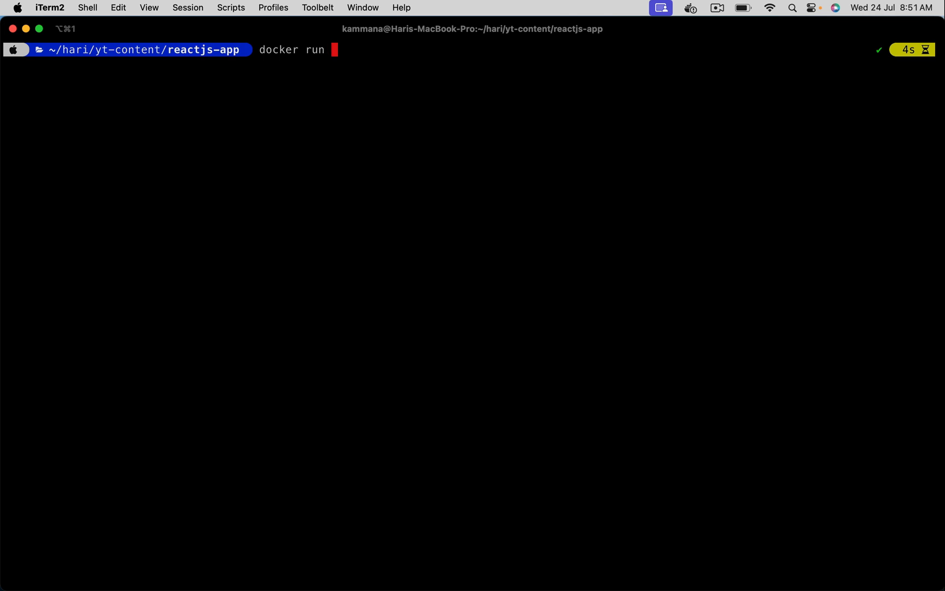
text(-d)
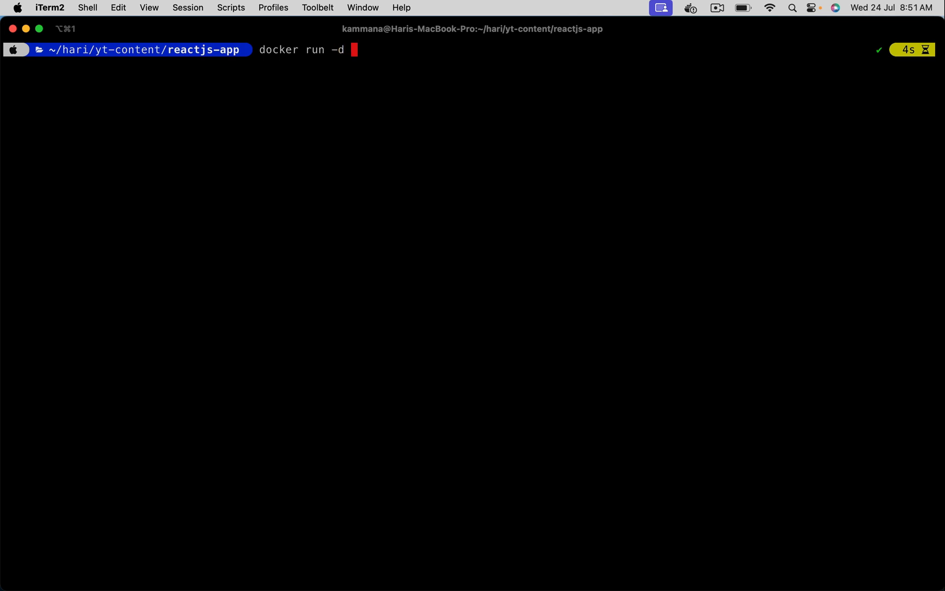
text(-)
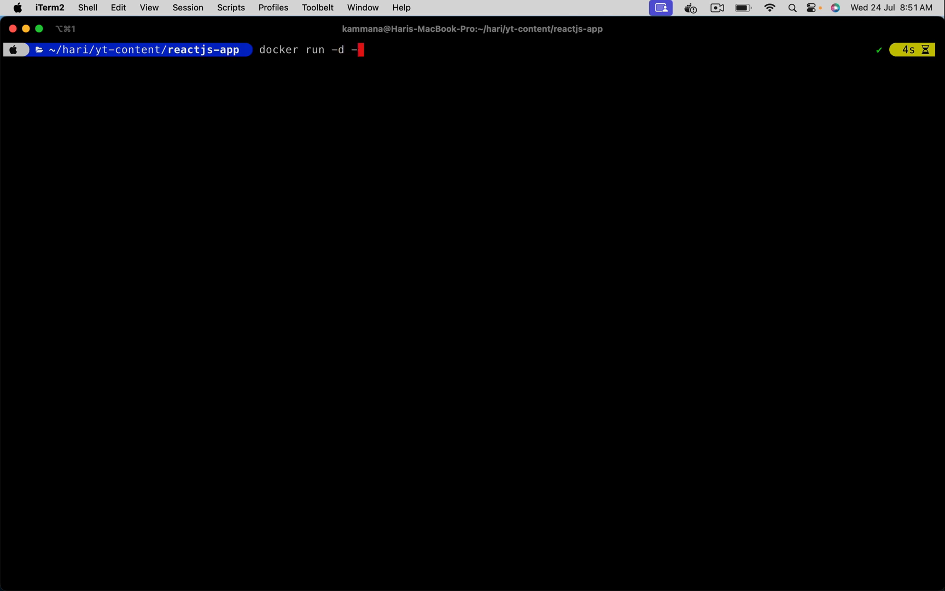
text(P)
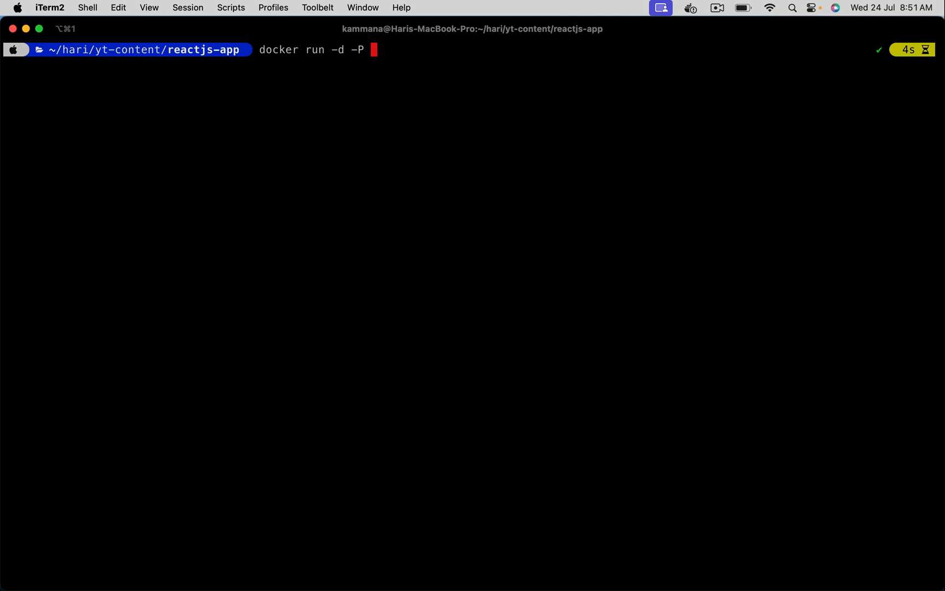
text(8080:)
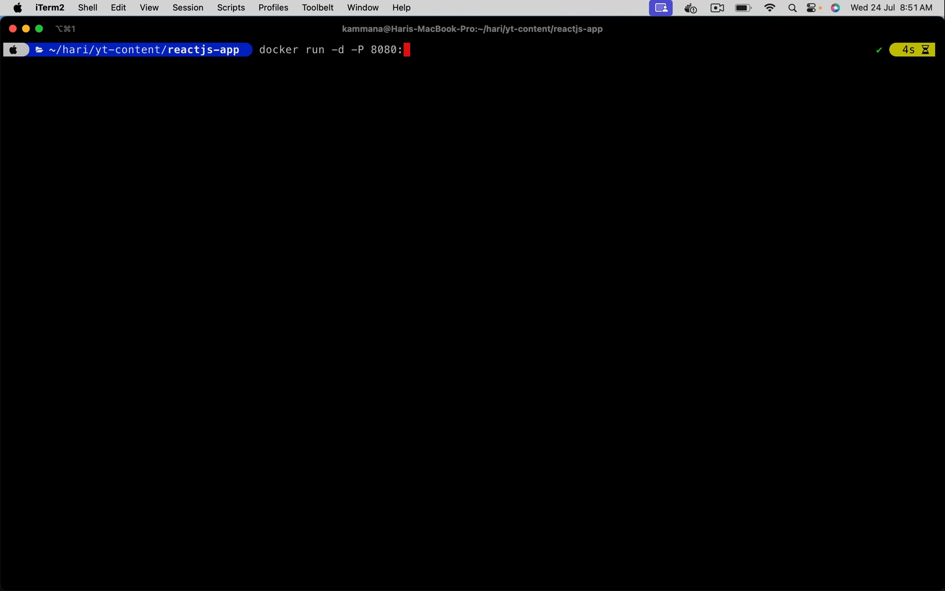
mouse_move(430, 66)
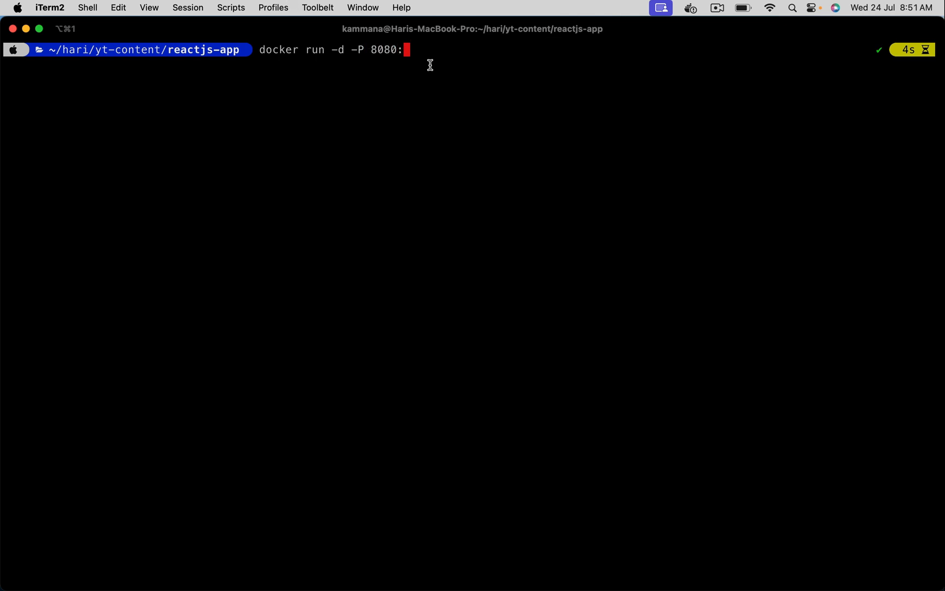
text(80 javahome/app:1)
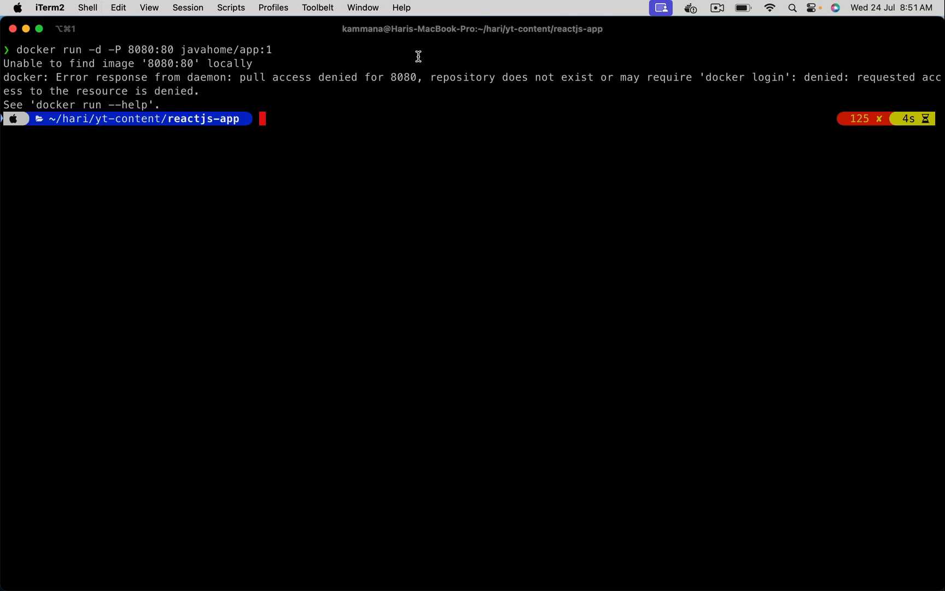
List local images with docker images, showing javahome/app tagged 1 at 45MB
text(docker)
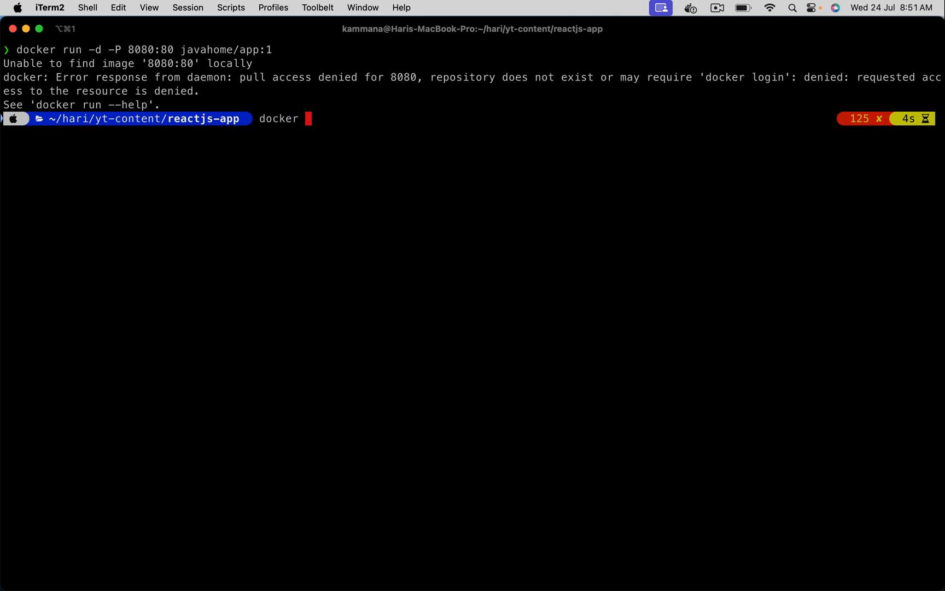
text(docker images)
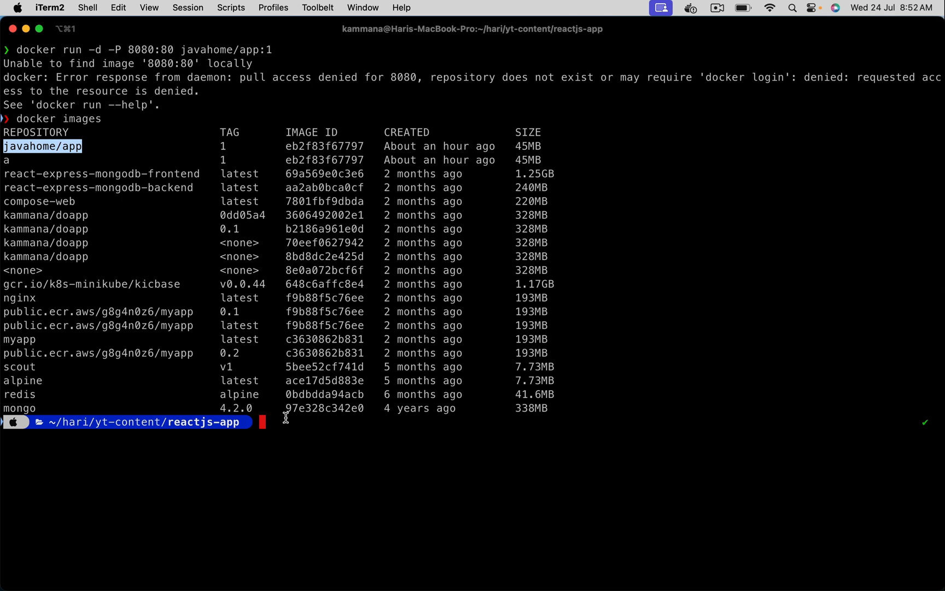
Start javahome/app:1 detached with -p 8080:80 and check it with docker ps
text(docker)
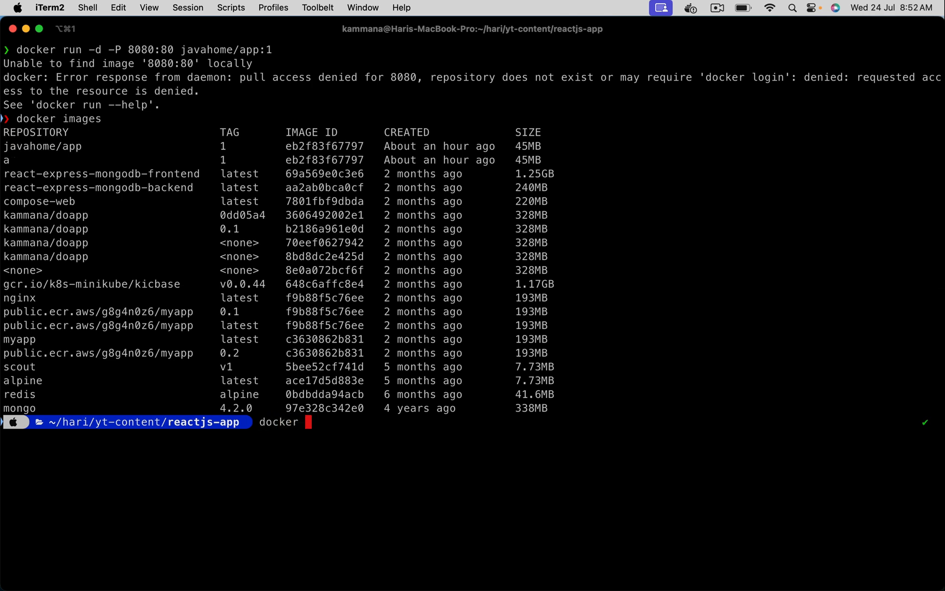
text(run)
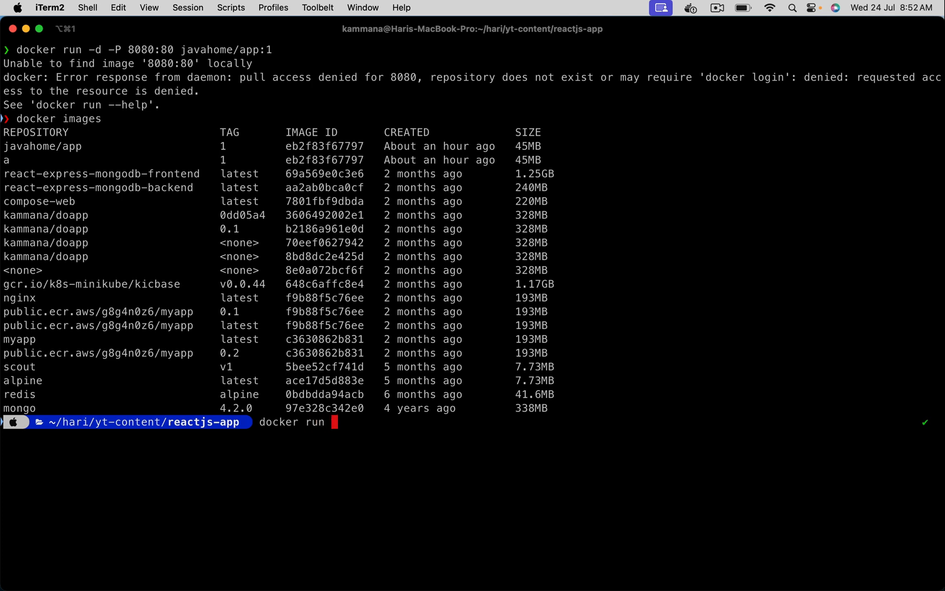
text(-d -p)
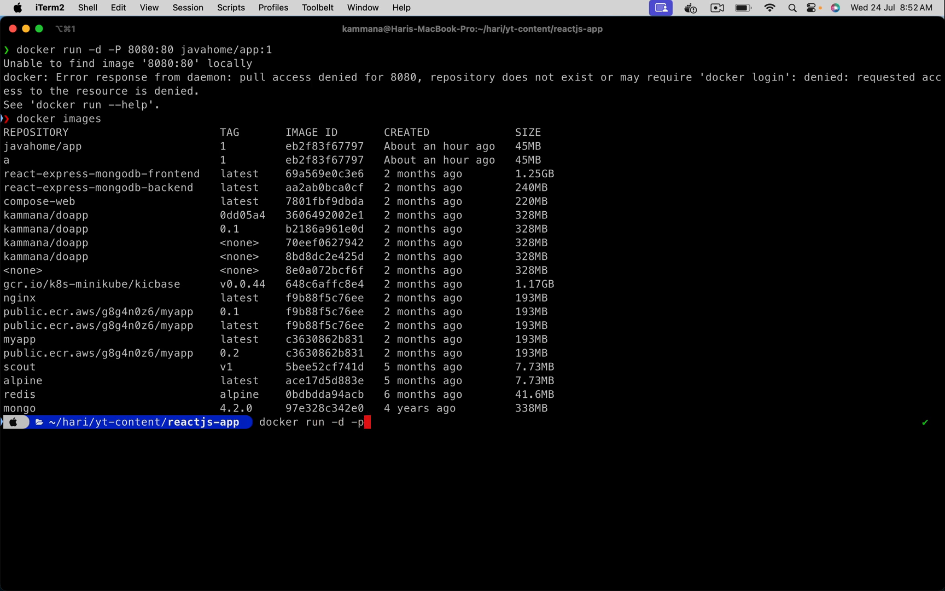
text(8)
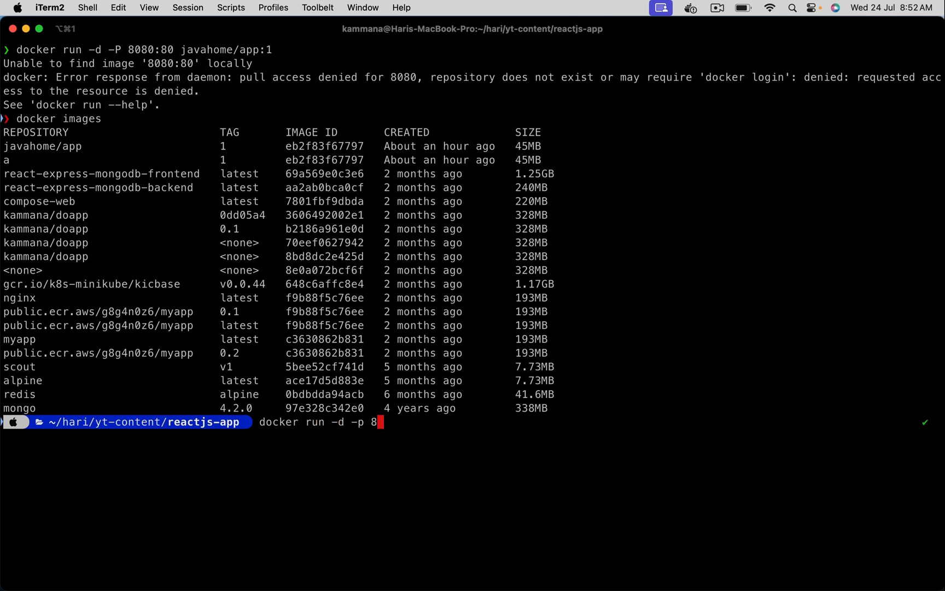
text(080:8)
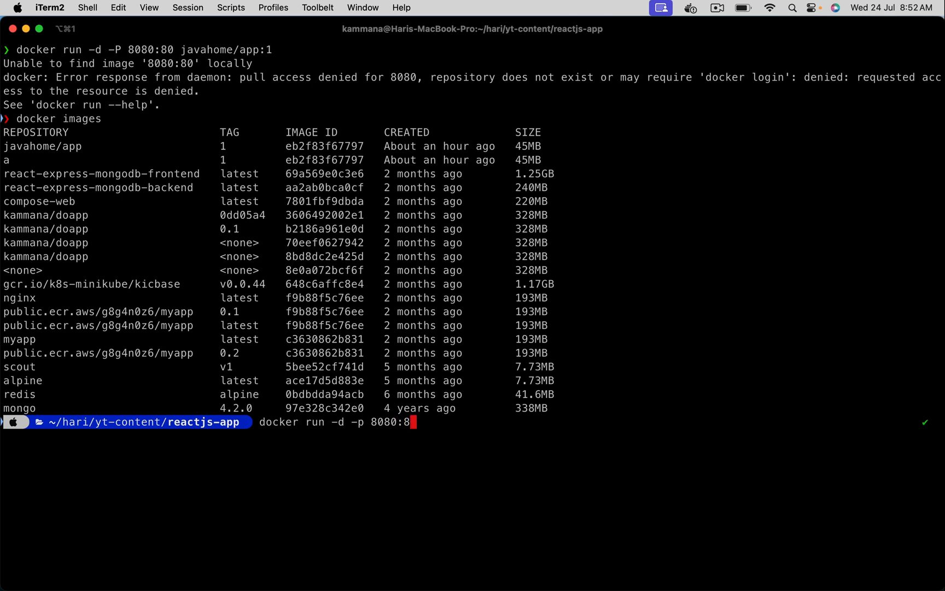
text(0 javahome/app)
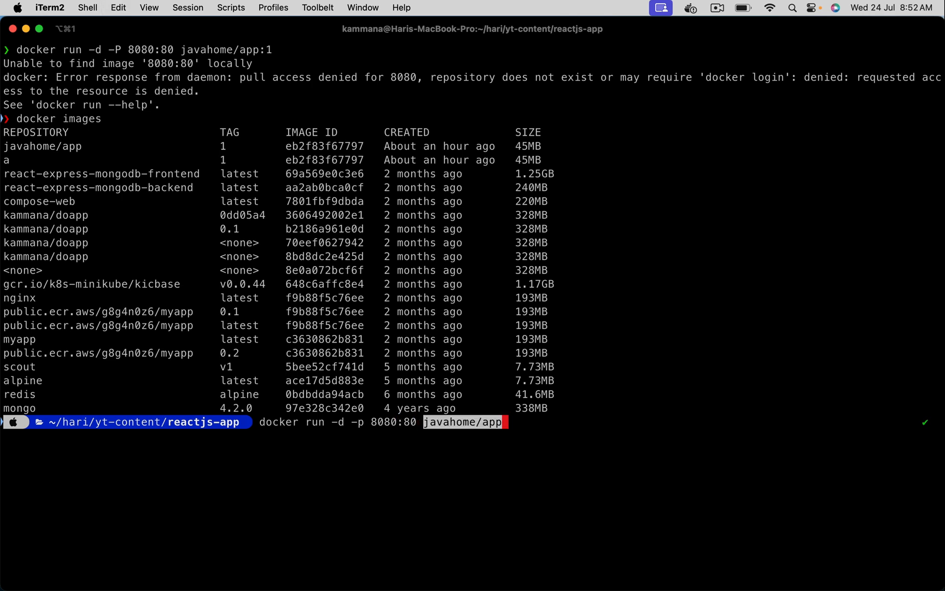
text(:)
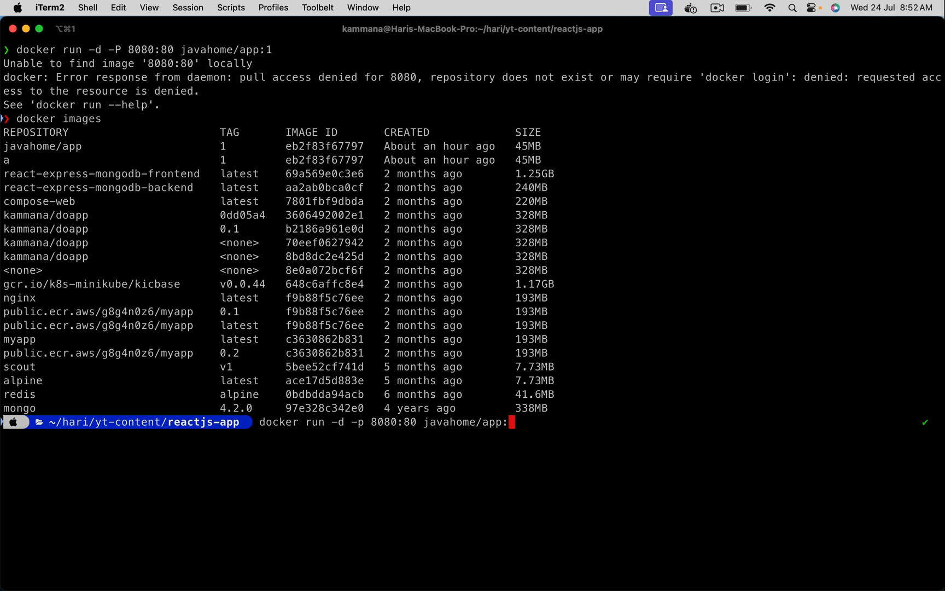
text(1)
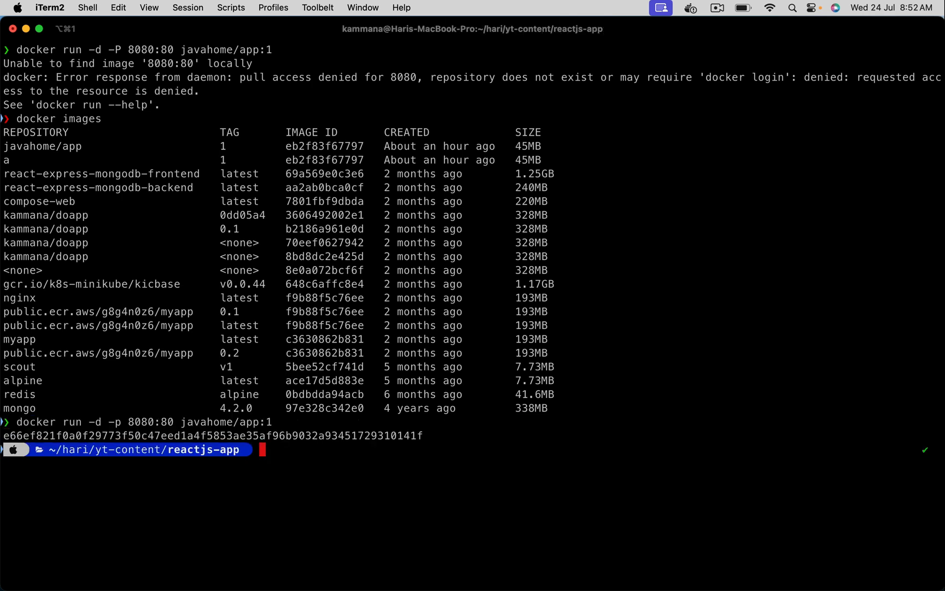
text(docker ps)
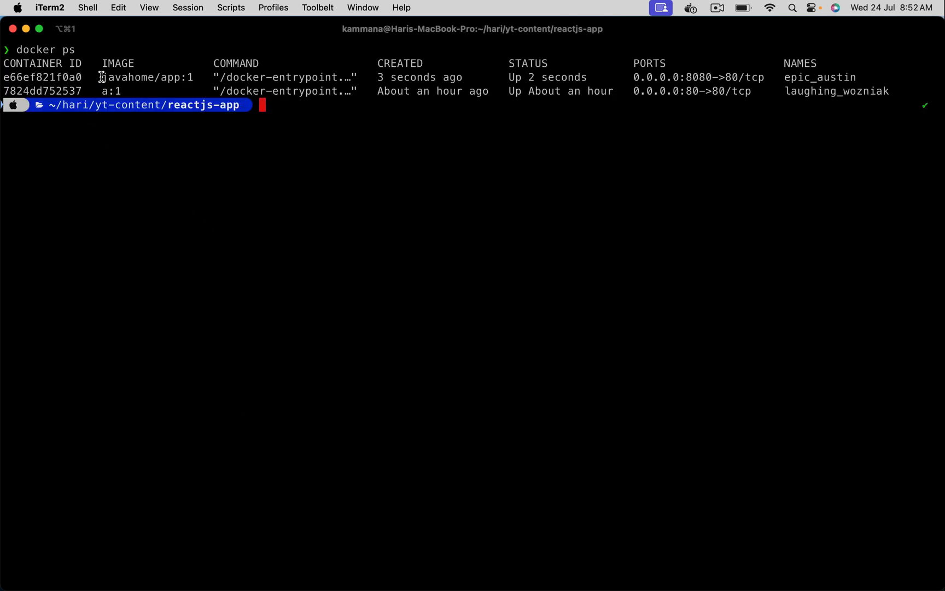
Highlight javahome/app:1 in the docker ps listing running on 0.0.0.0:8080
double_click(148, 78)
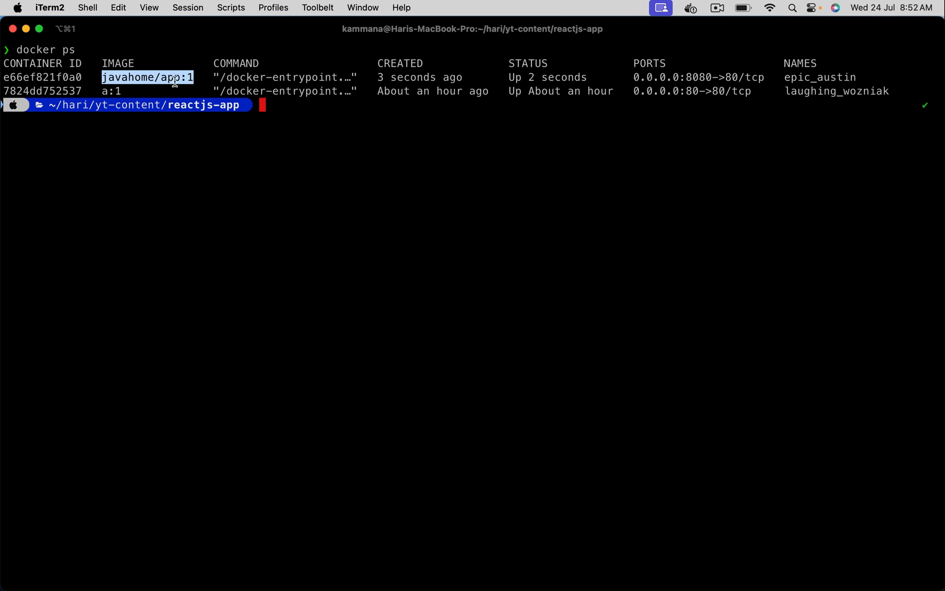
mouse_move(313, 77)
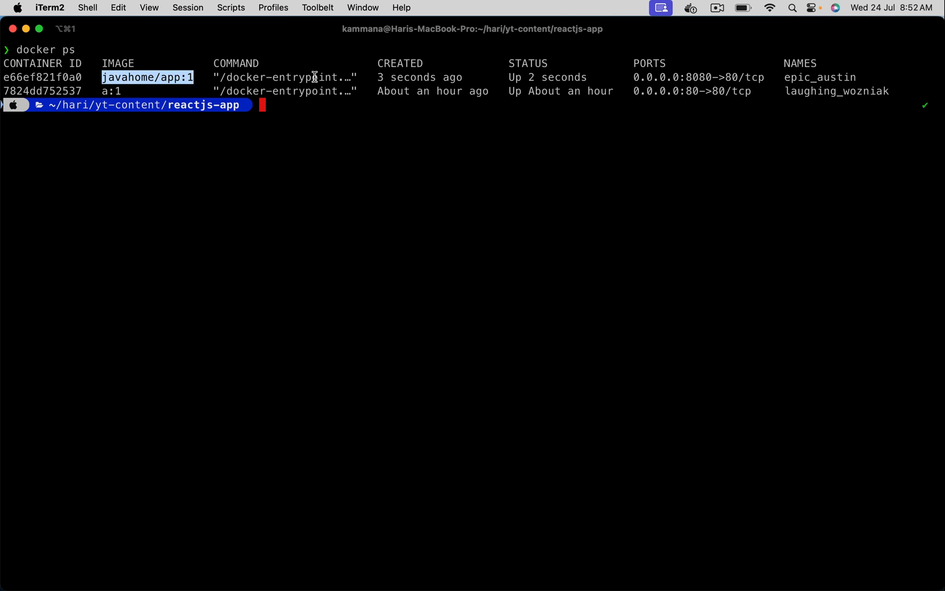
mouse_move(666, 115)
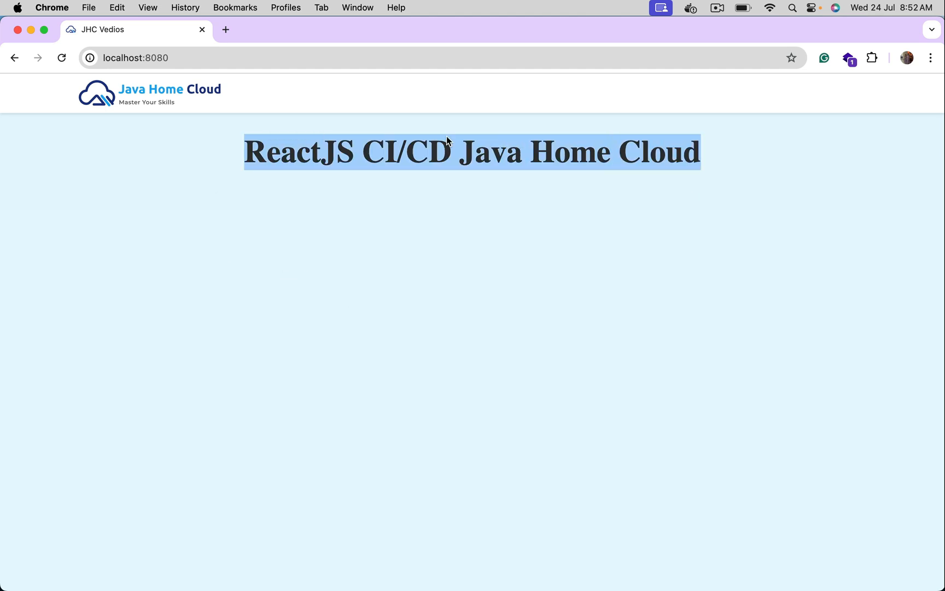
mouse_move(436, 261)
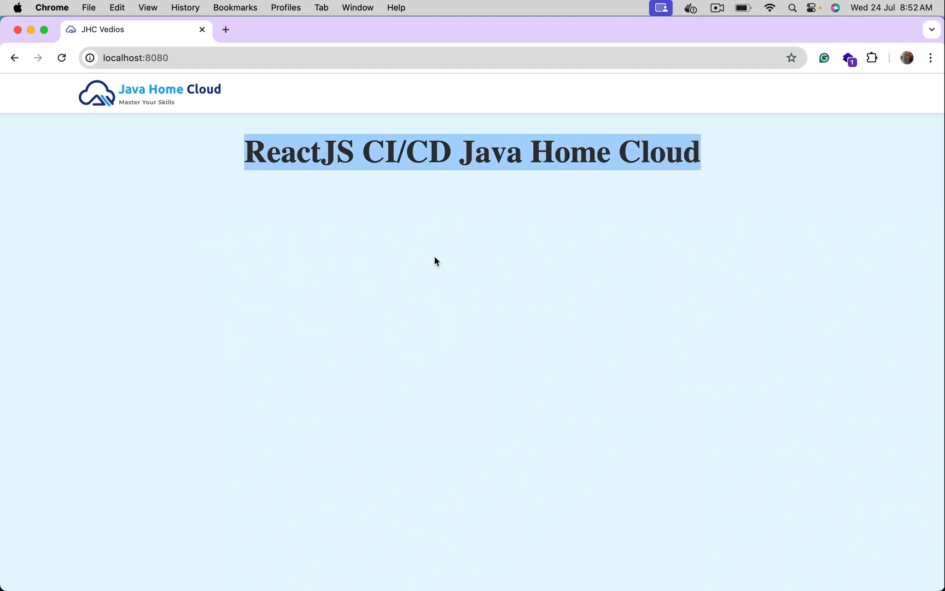